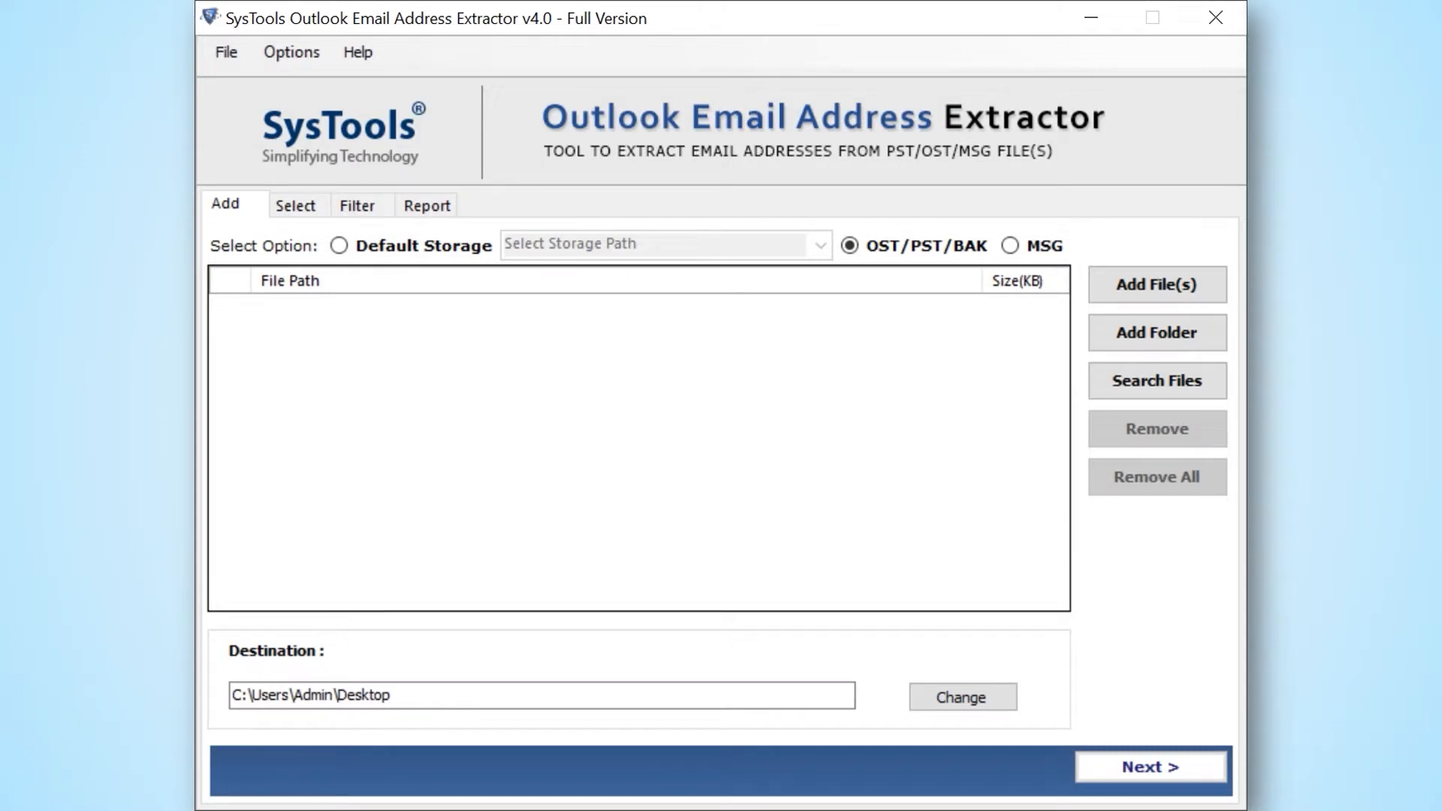
Choose Default Storage as the source after trying MSG, and list the available storage paths.
click(850, 245)
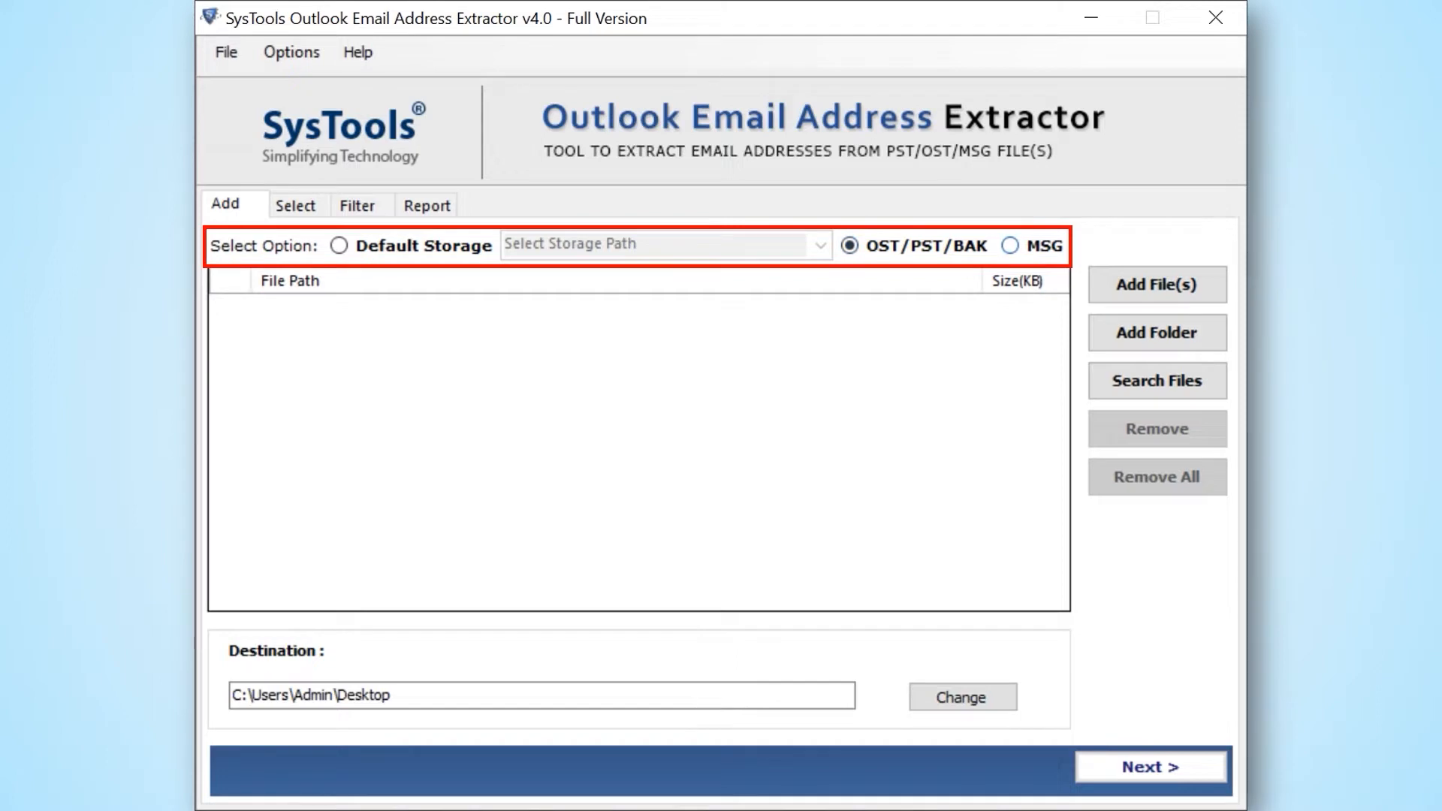
click(1009, 244)
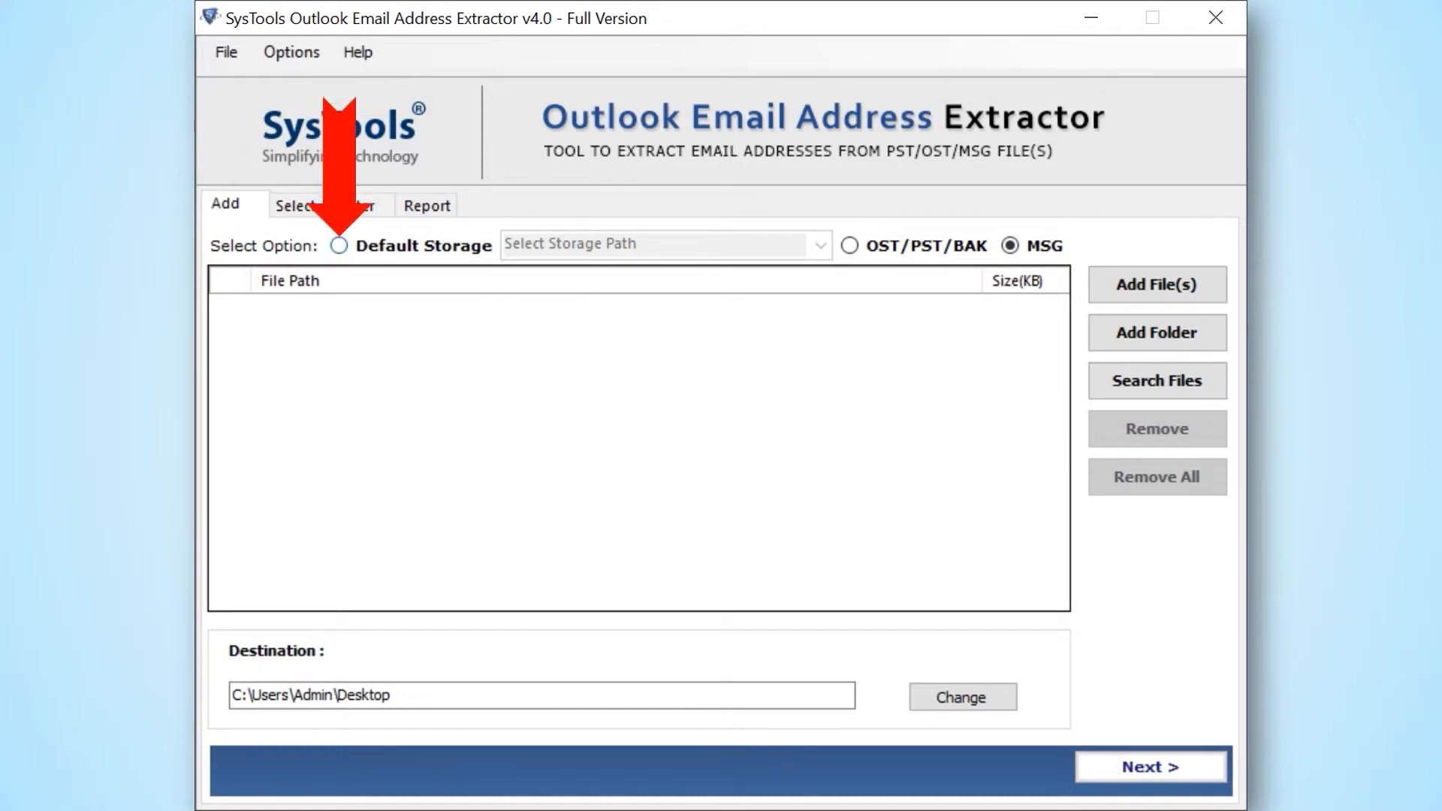
click(338, 245)
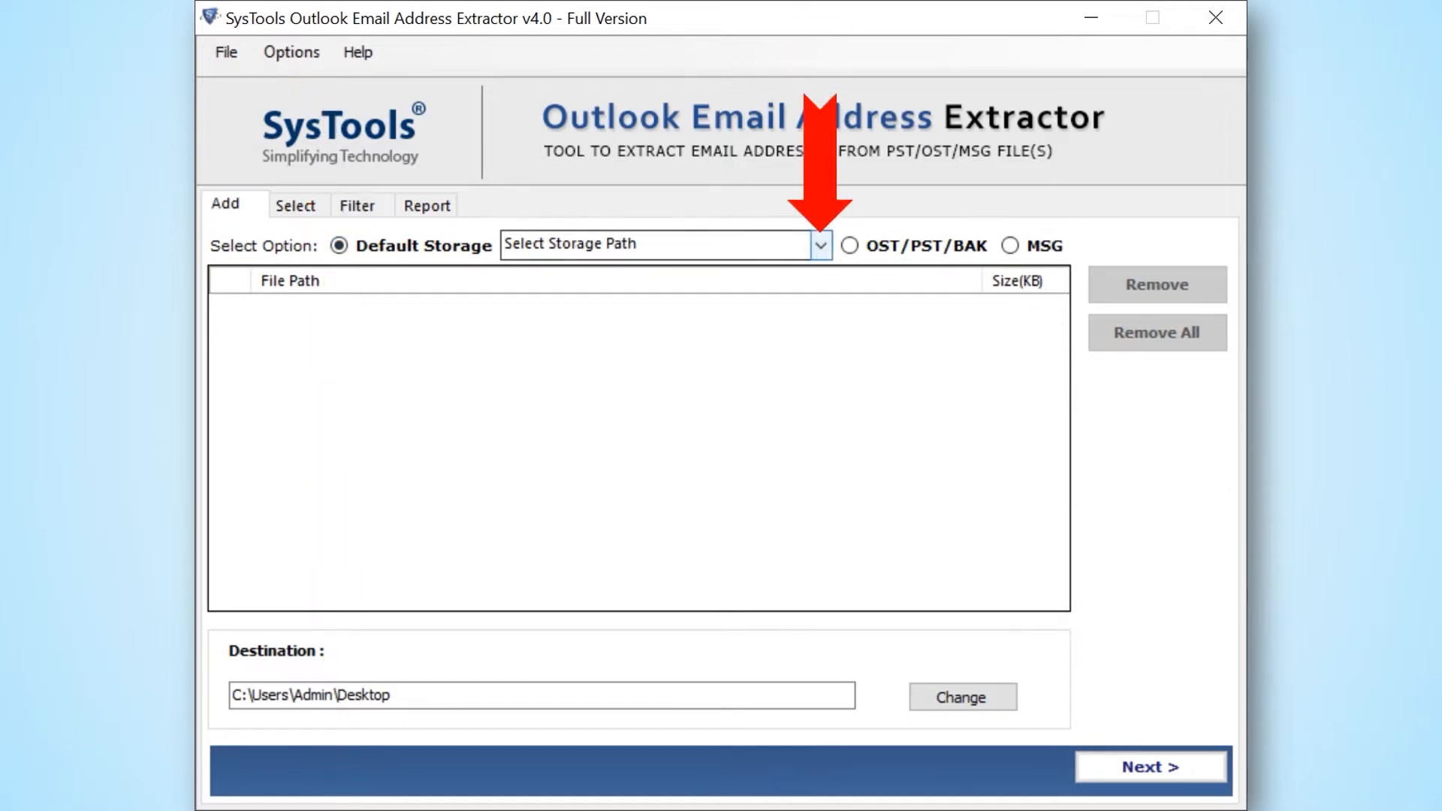
click(817, 244)
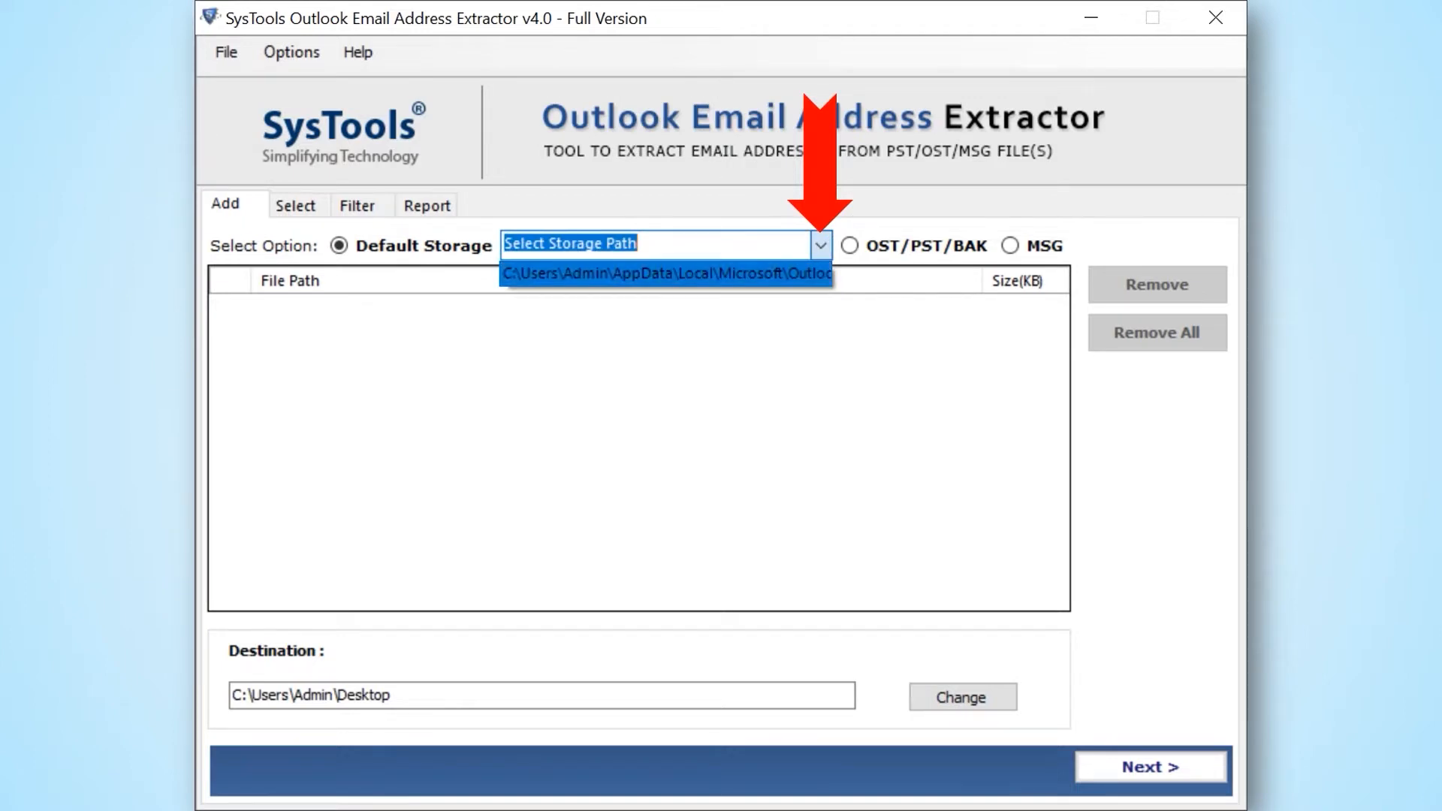
Load the OST files from the Outlook AppData path and remove the duplicate (2).ost.
click(665, 273)
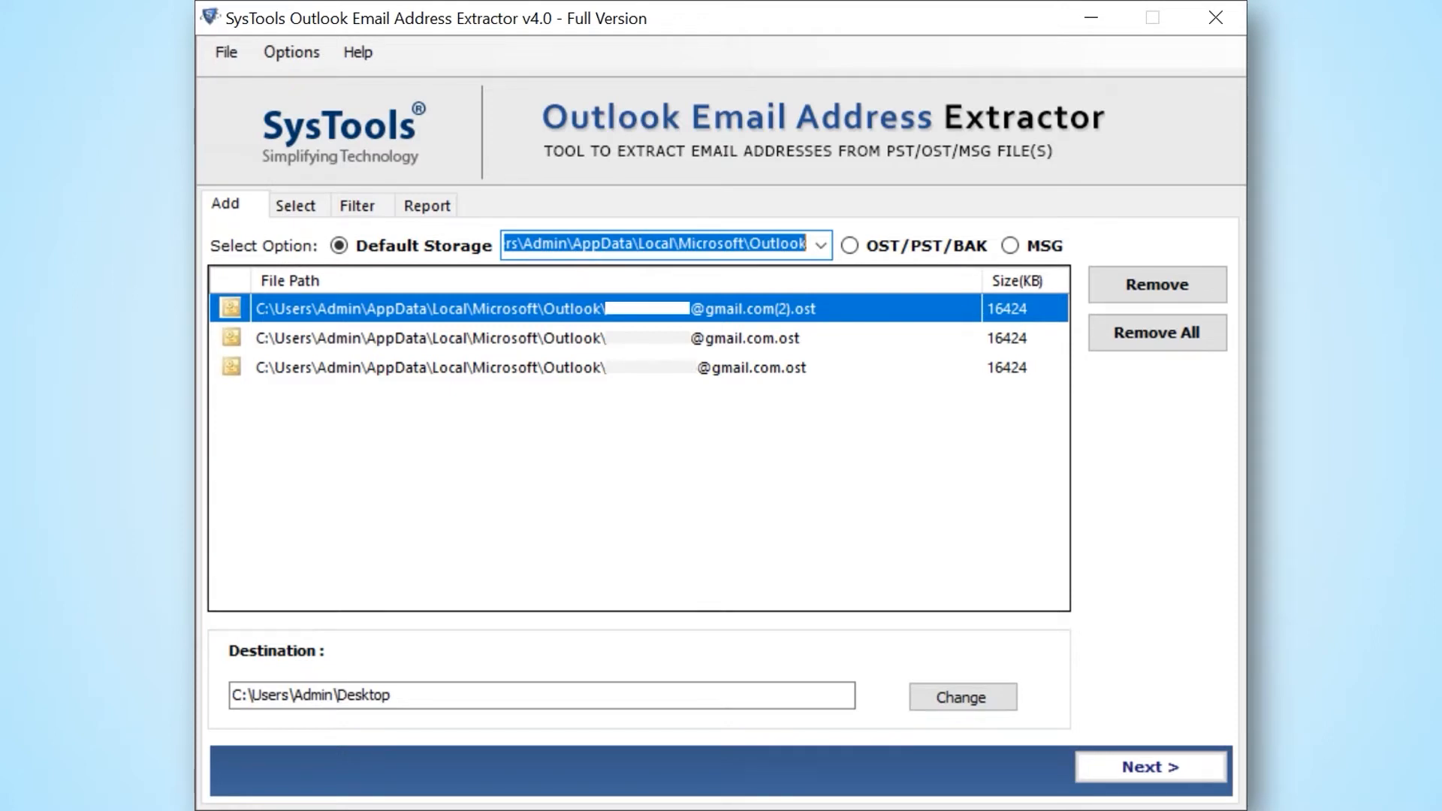
mouse_move(1157, 284)
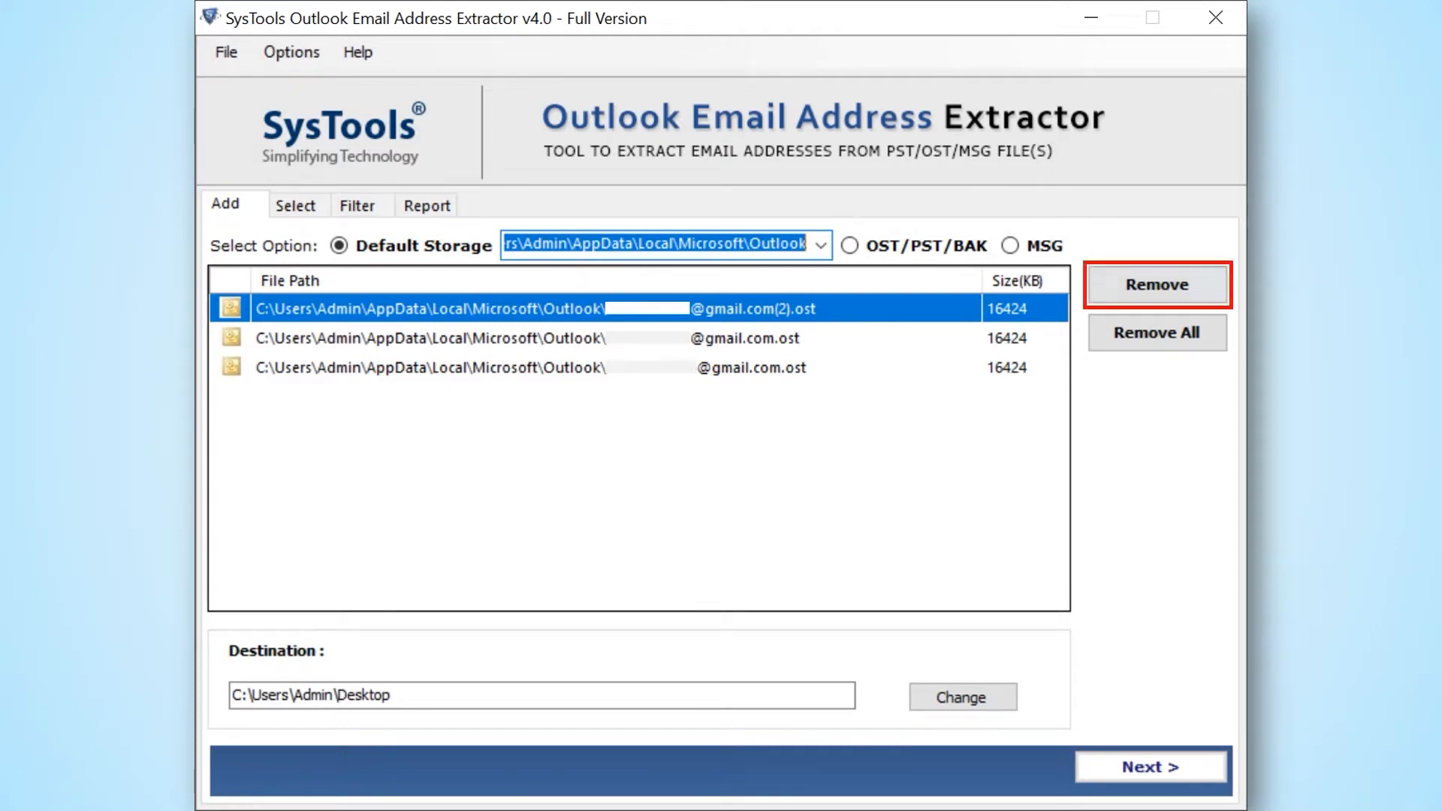
click(1157, 284)
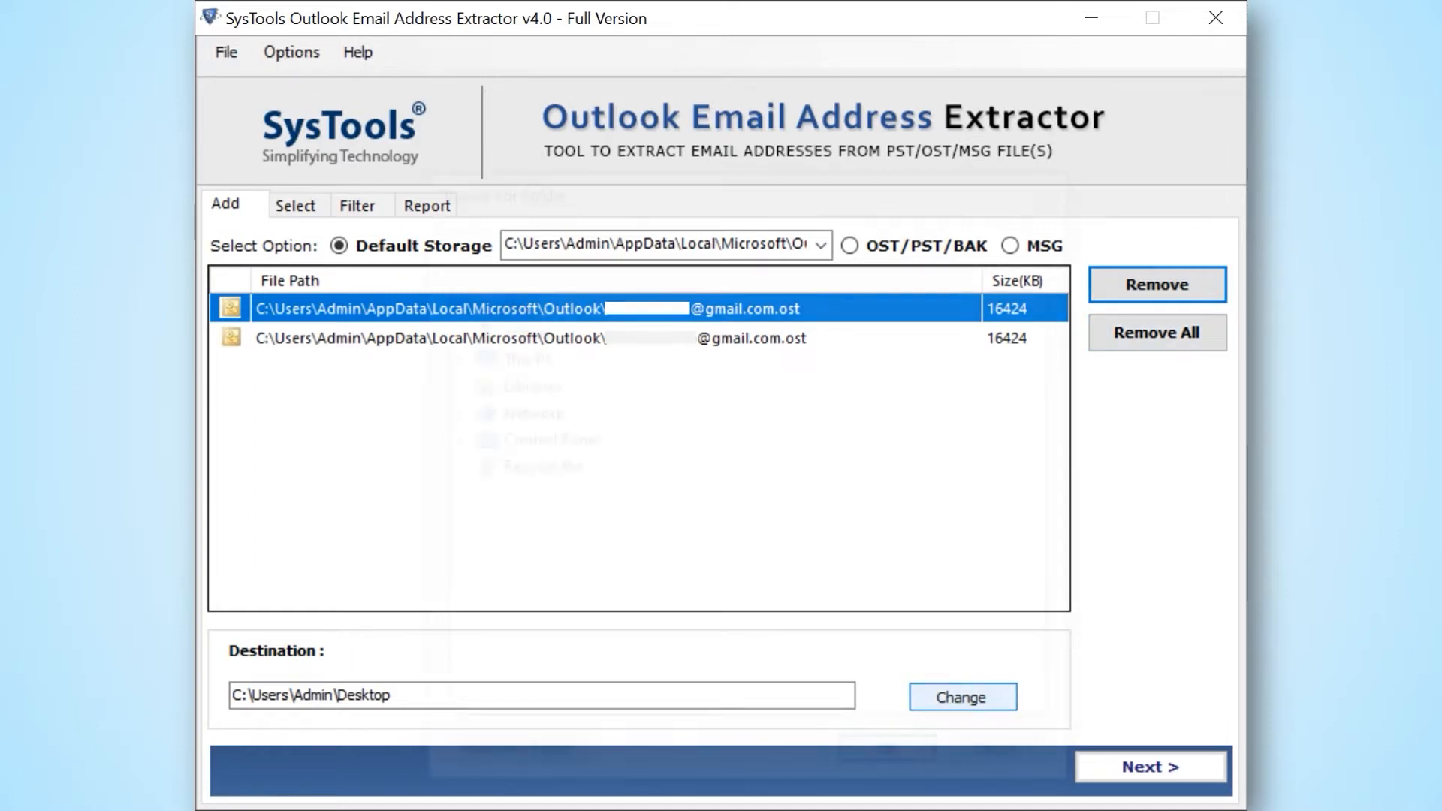
Create a Desktop folder named 'Email Addresses' and set it as the destination.
click(961, 697)
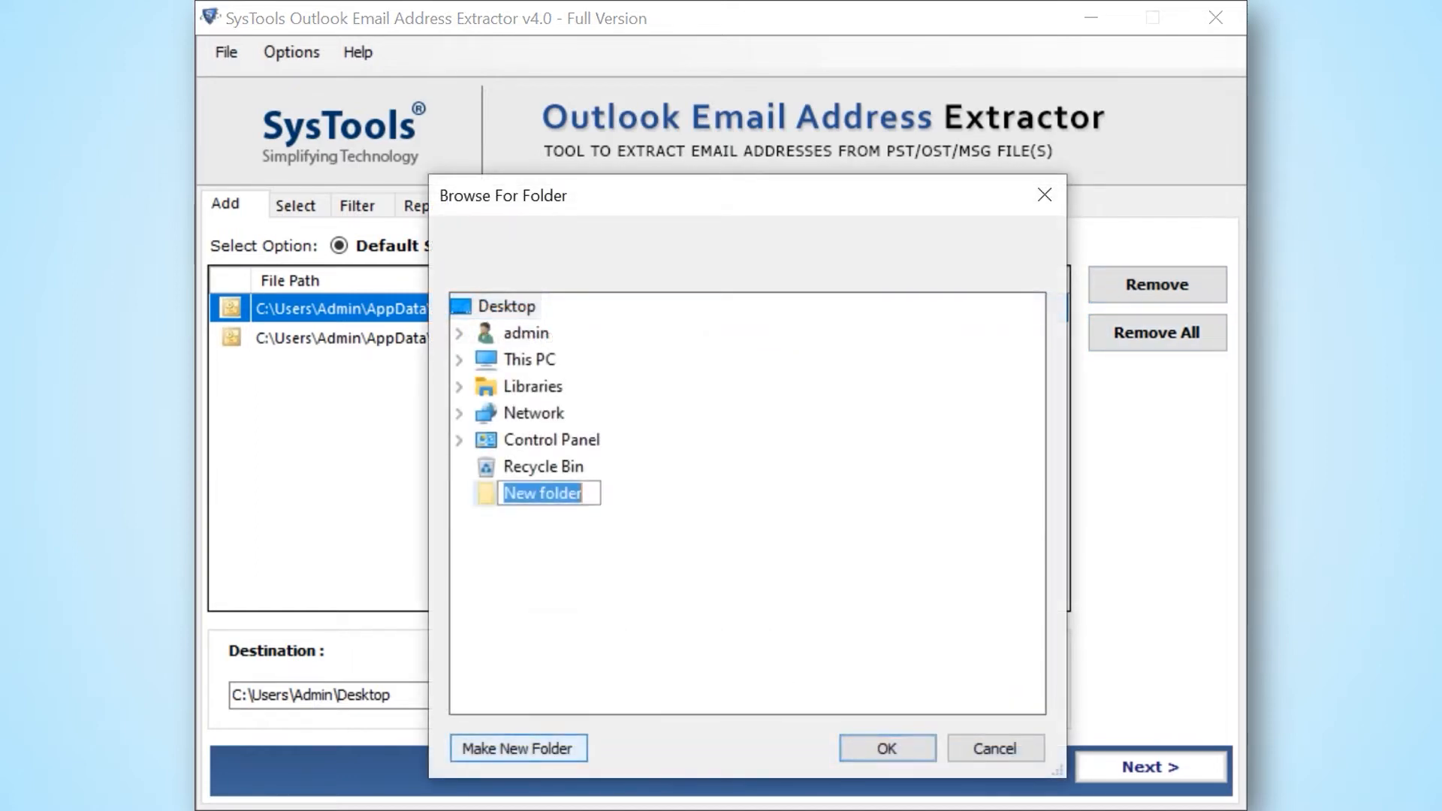
text(Email Addresses)
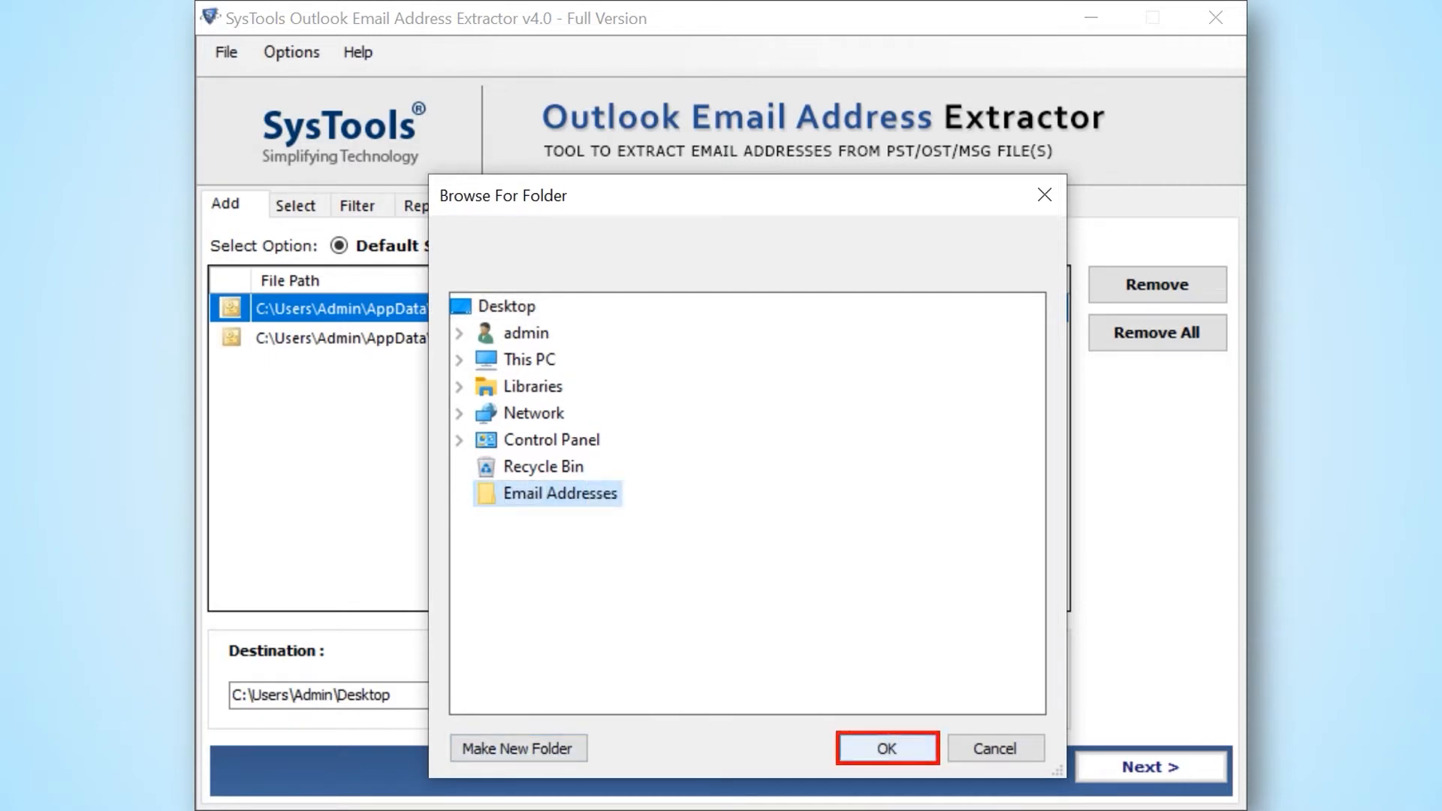
click(885, 748)
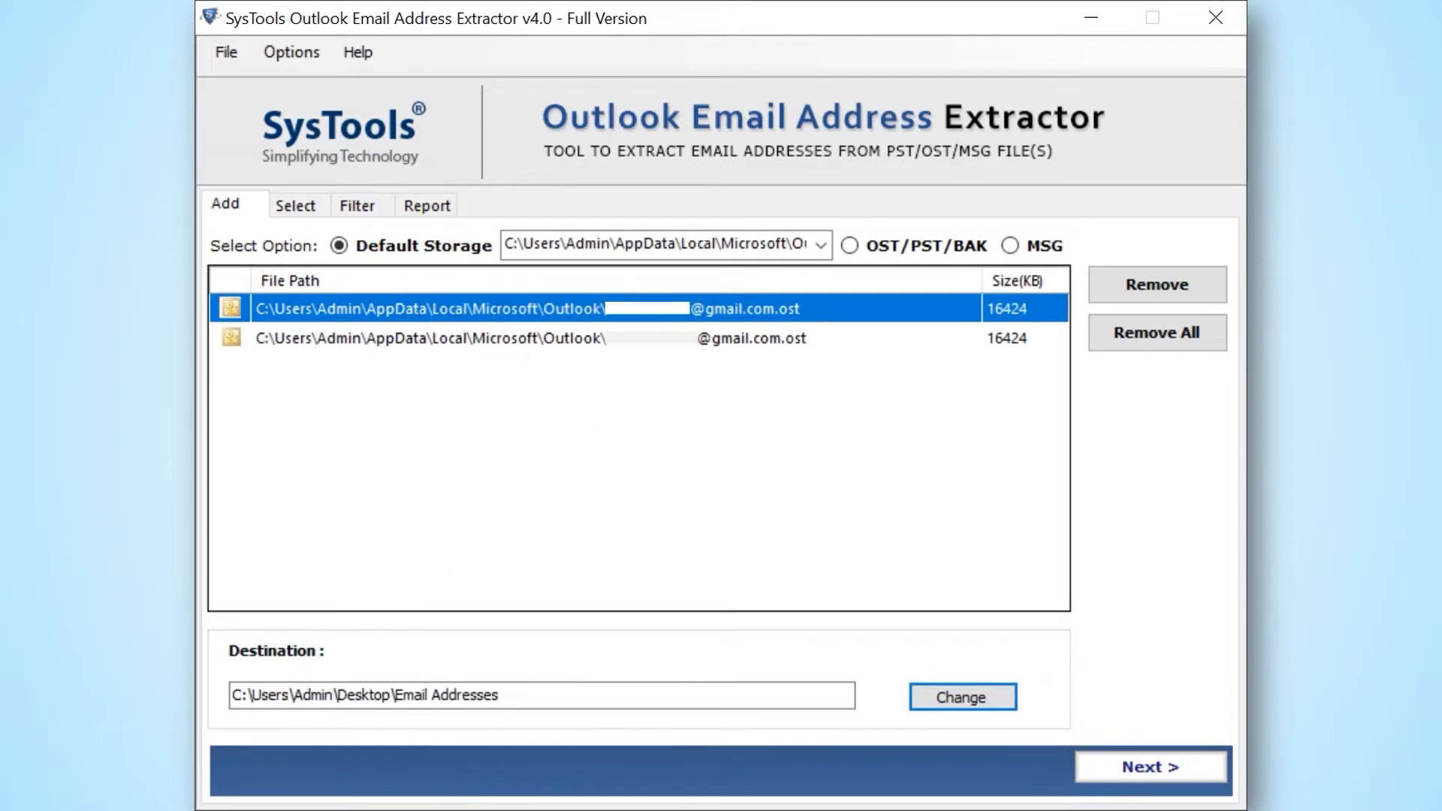
click(1151, 767)
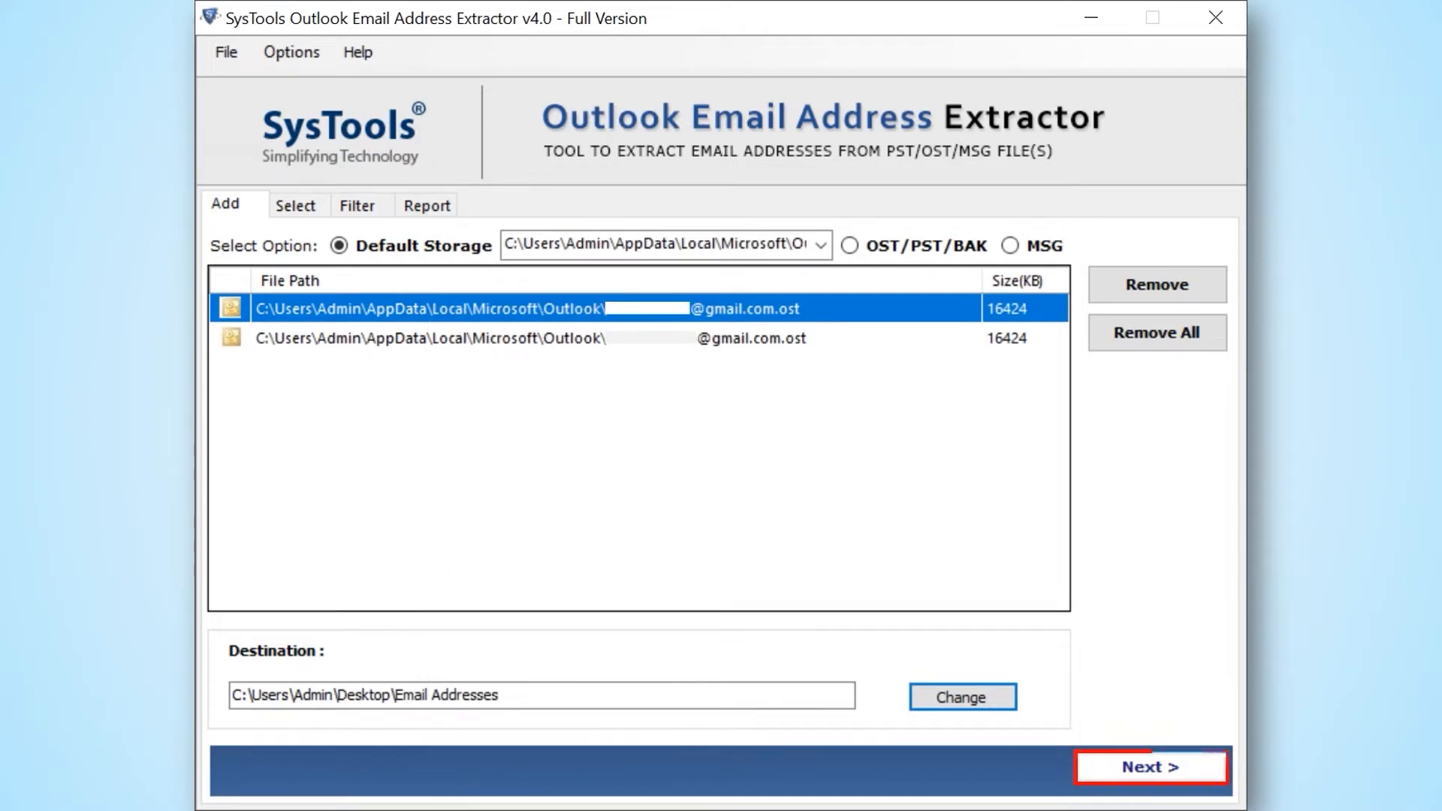
Keep all six address properties enabled, toggling Email Header off and back on, and continue.
click(1151, 767)
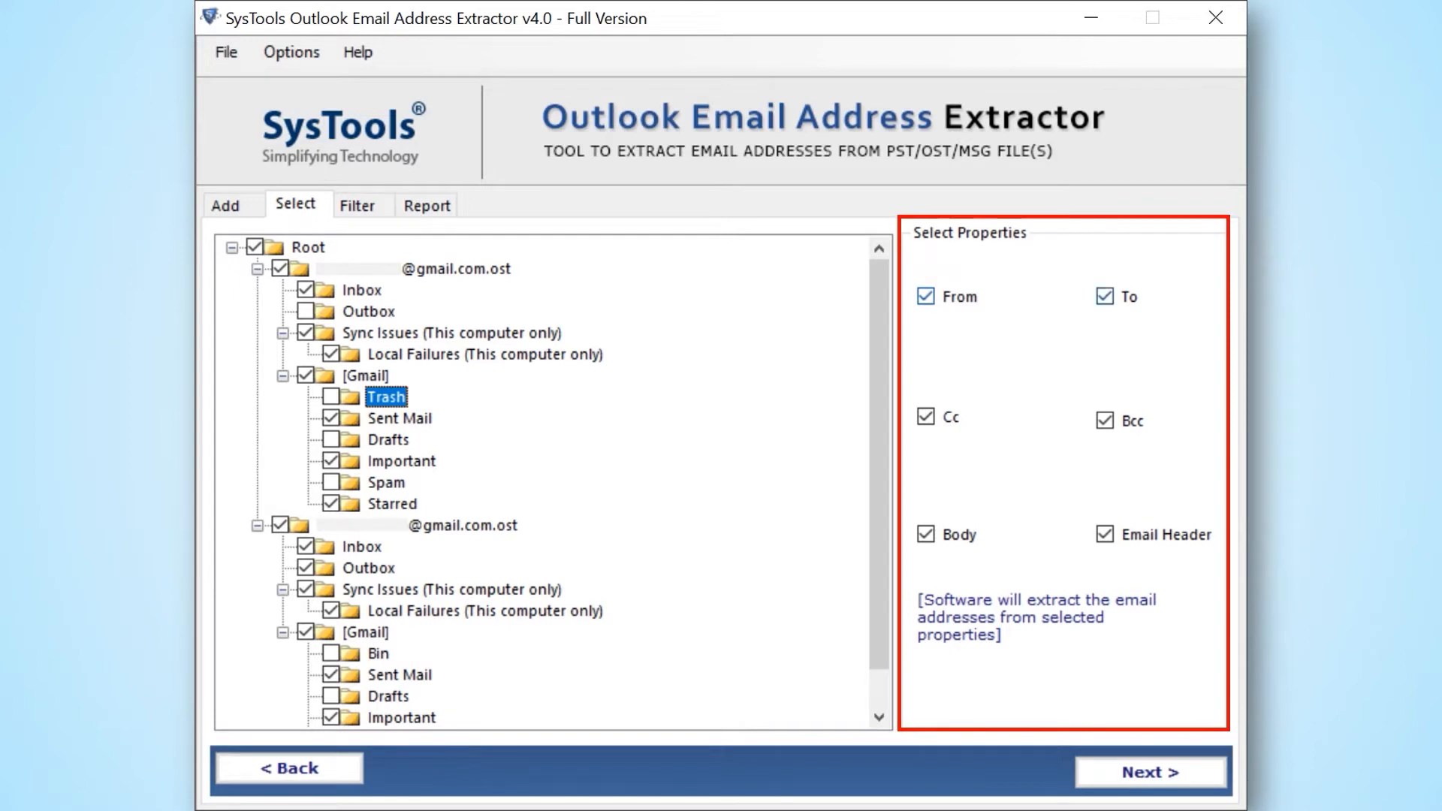
click(1105, 534)
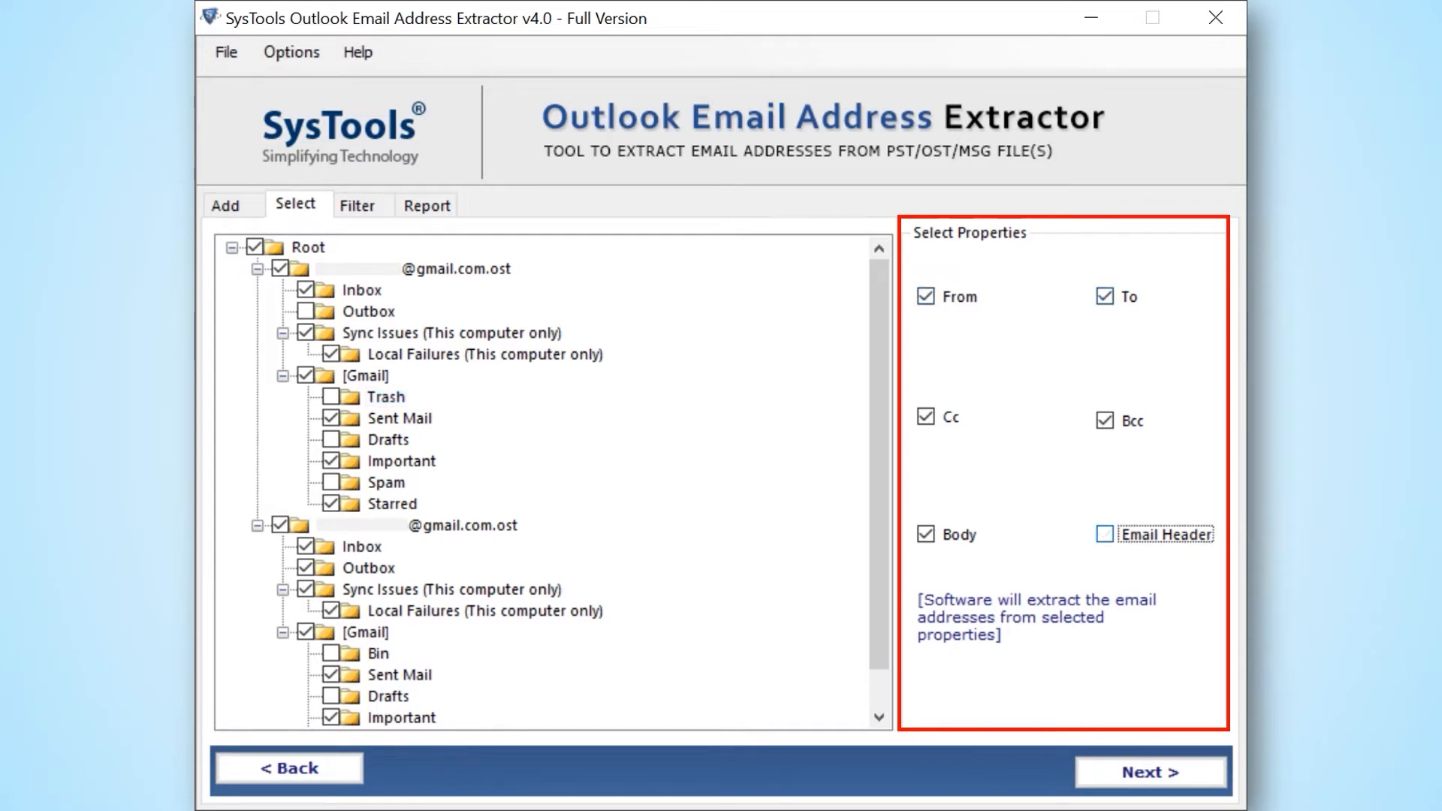
click(1104, 535)
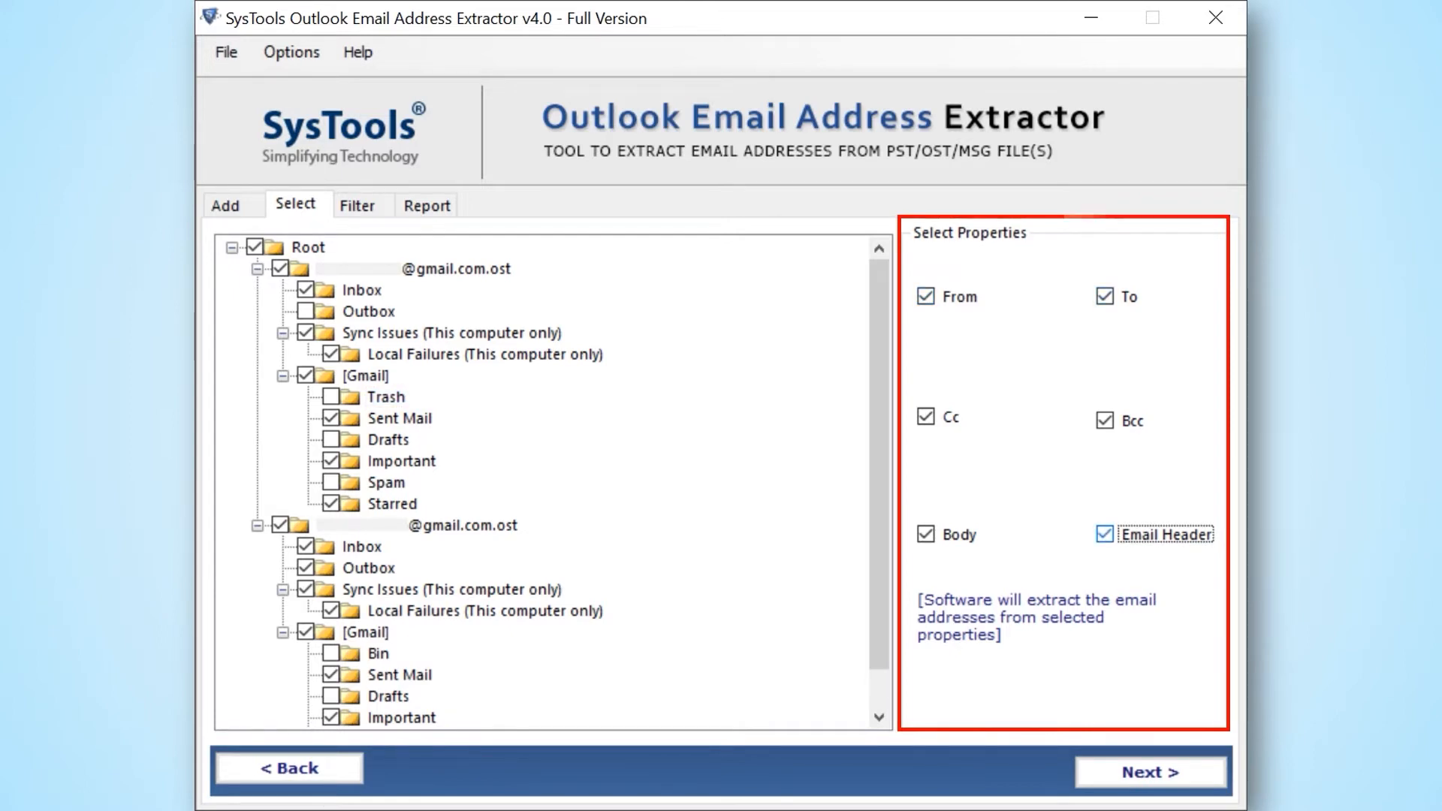
click(1149, 770)
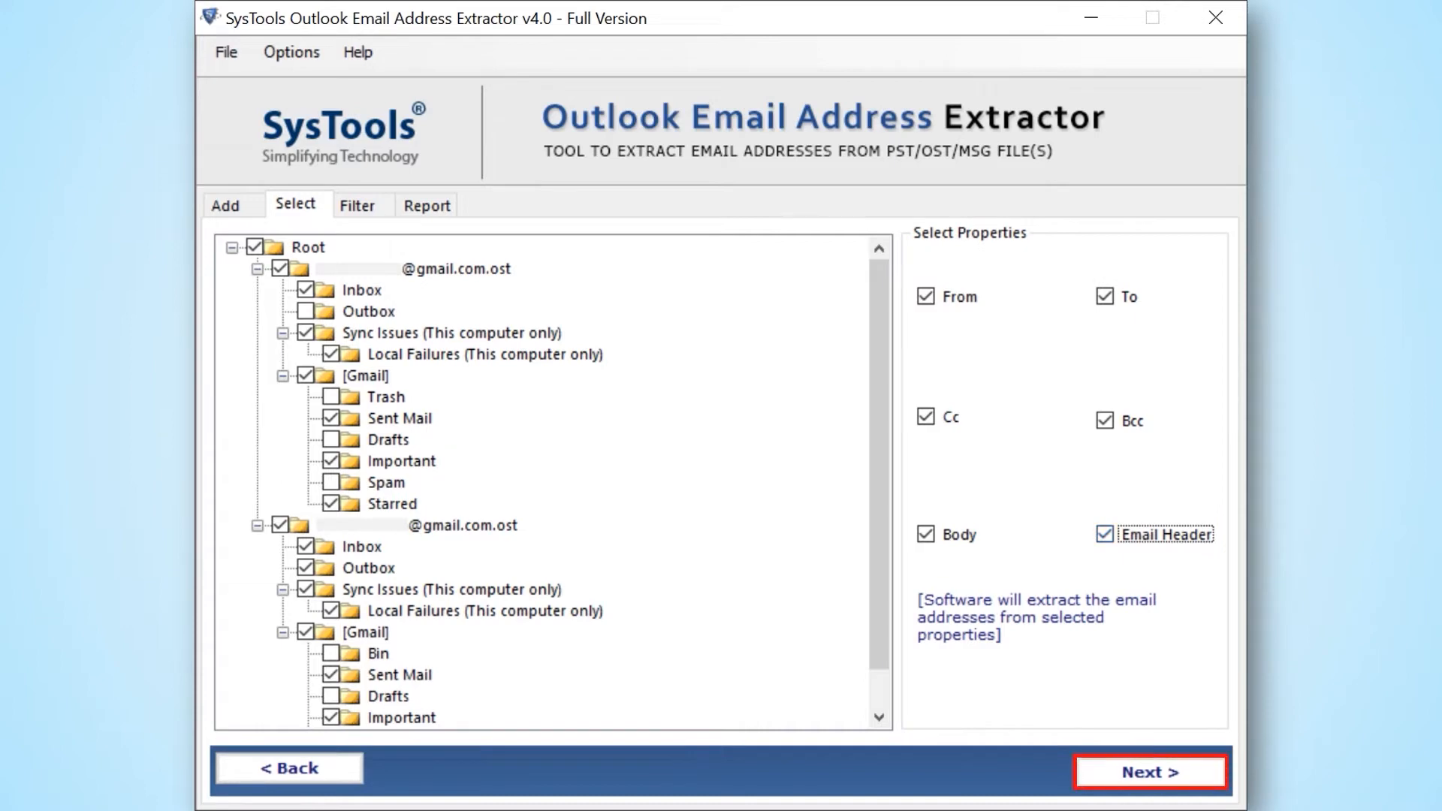
With PST export selected, add a date-range filter from 6/22/2022 to 6/22/2022.
click(1149, 772)
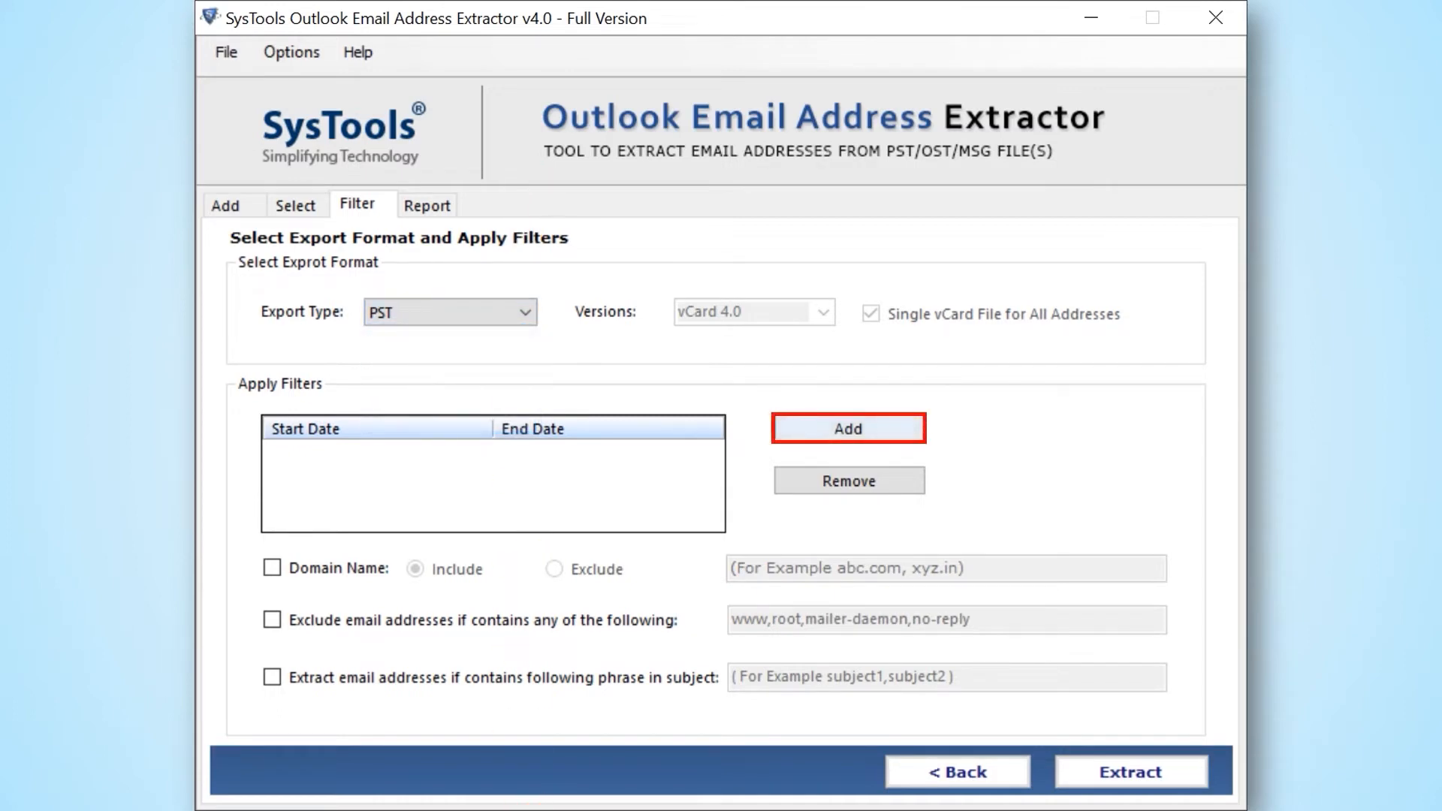
click(847, 429)
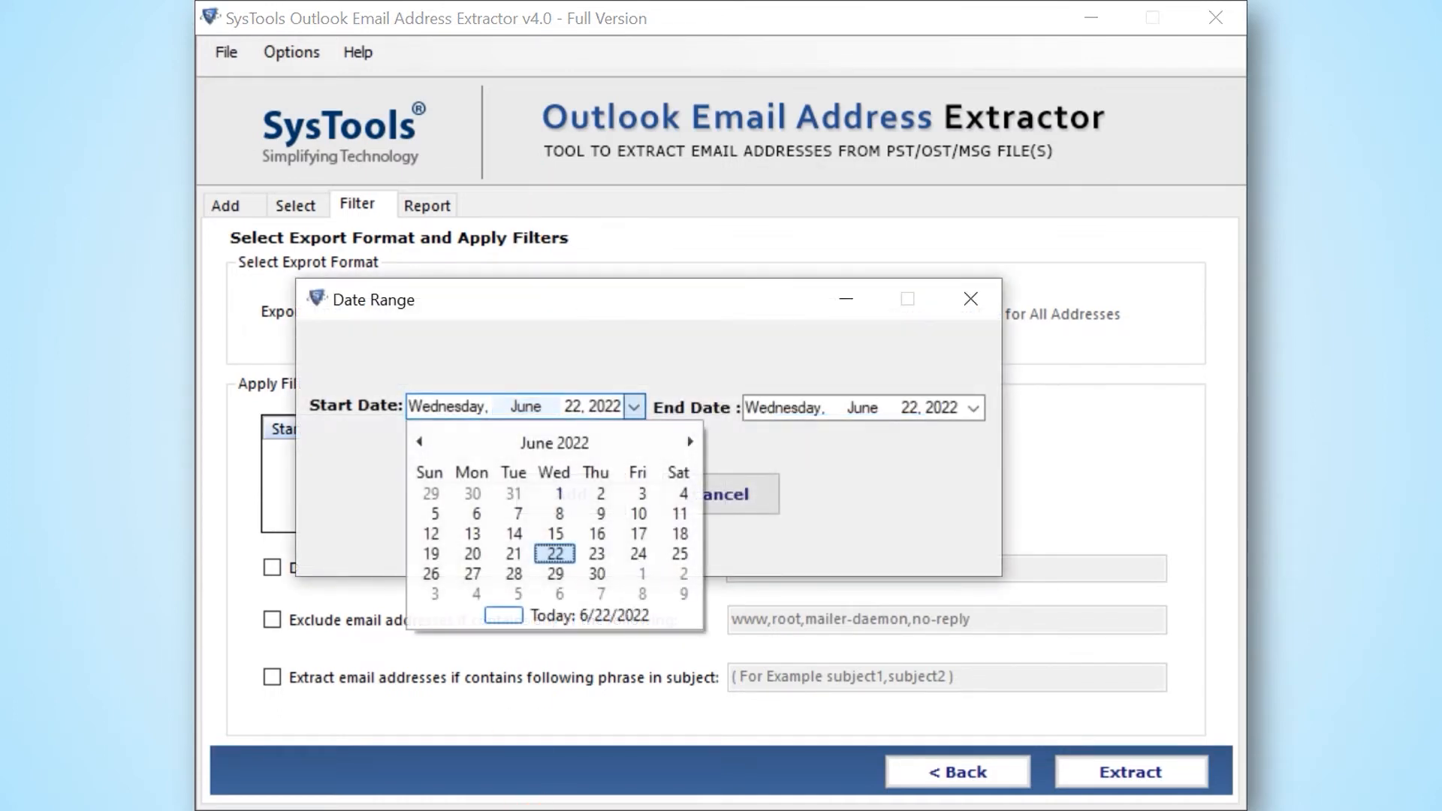
click(972, 407)
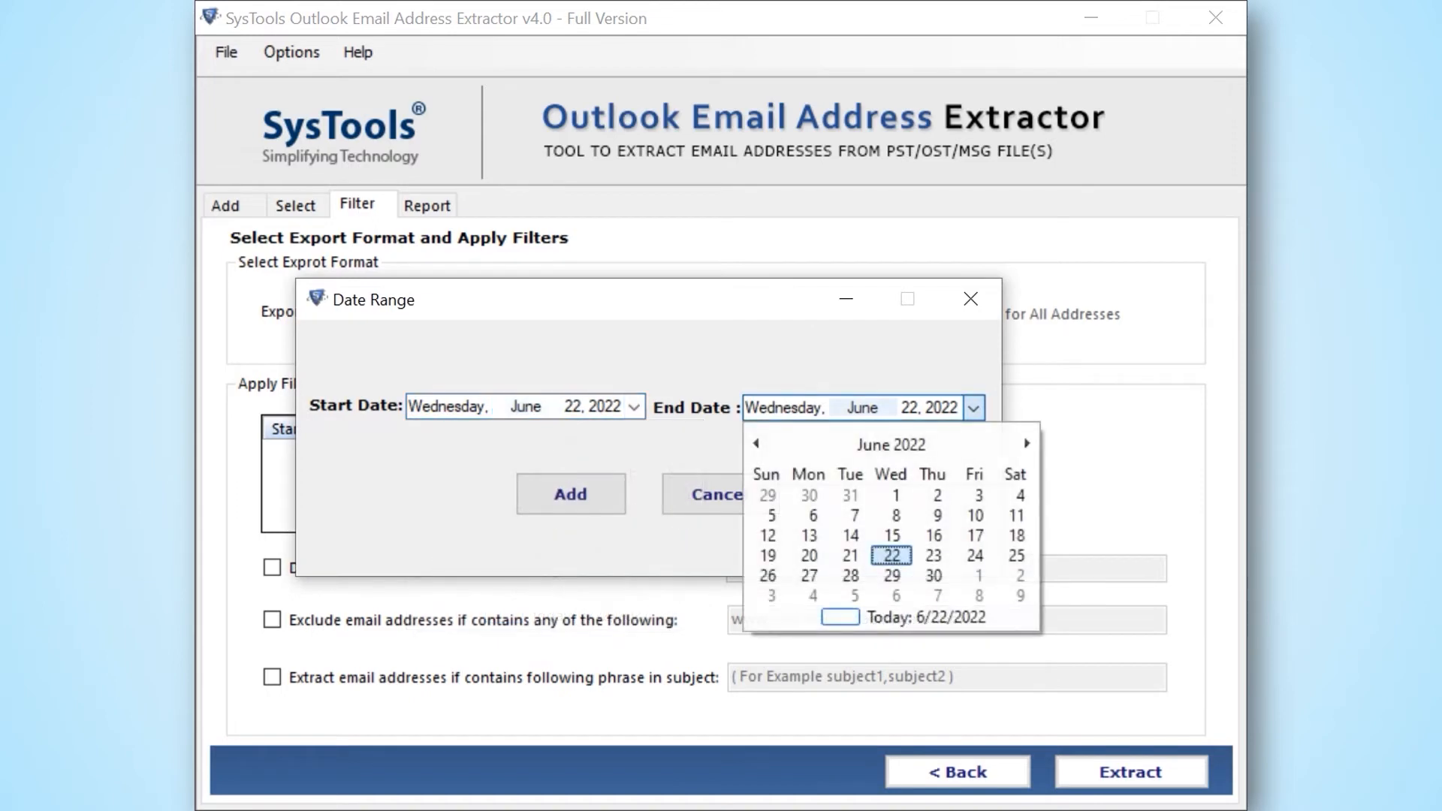
click(571, 494)
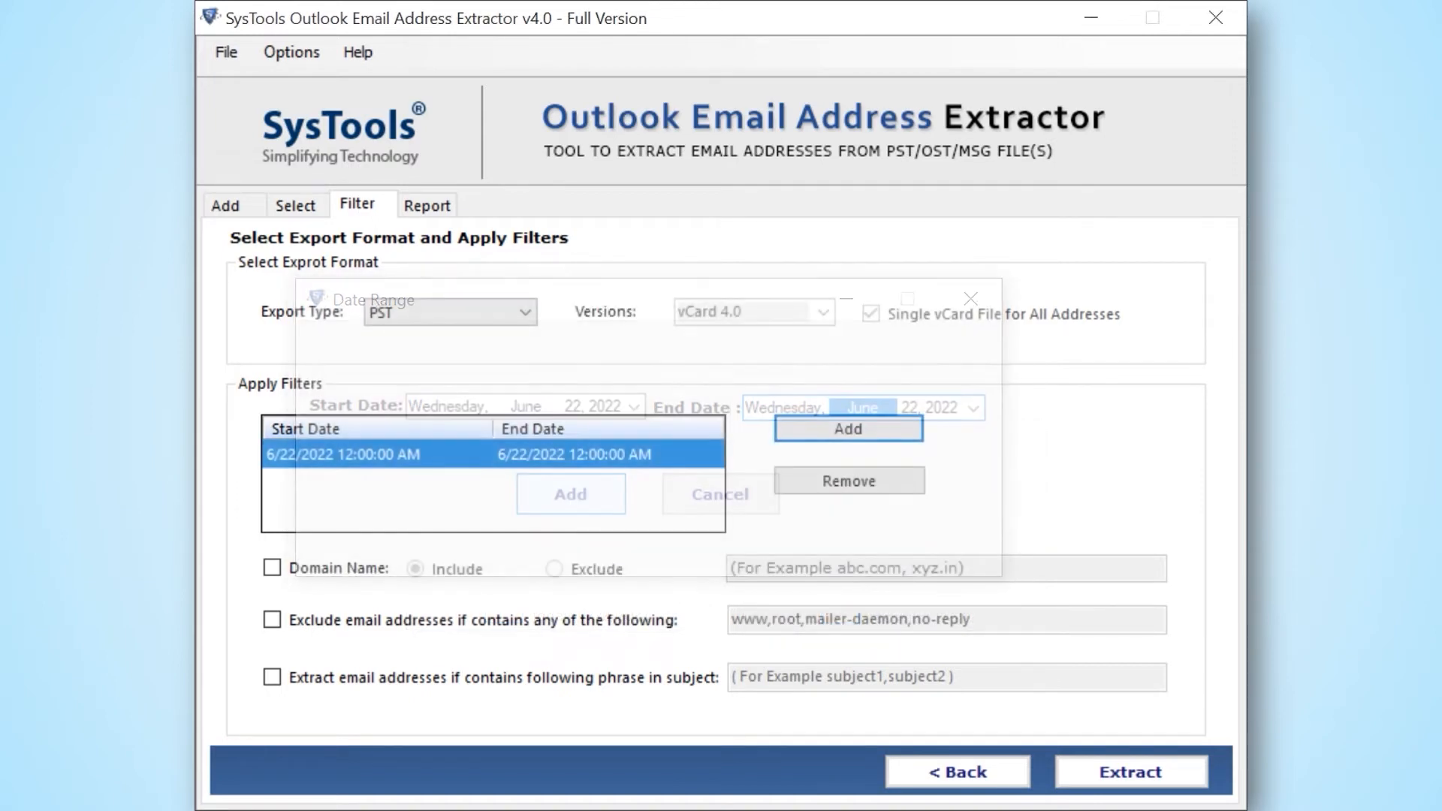
click(571, 494)
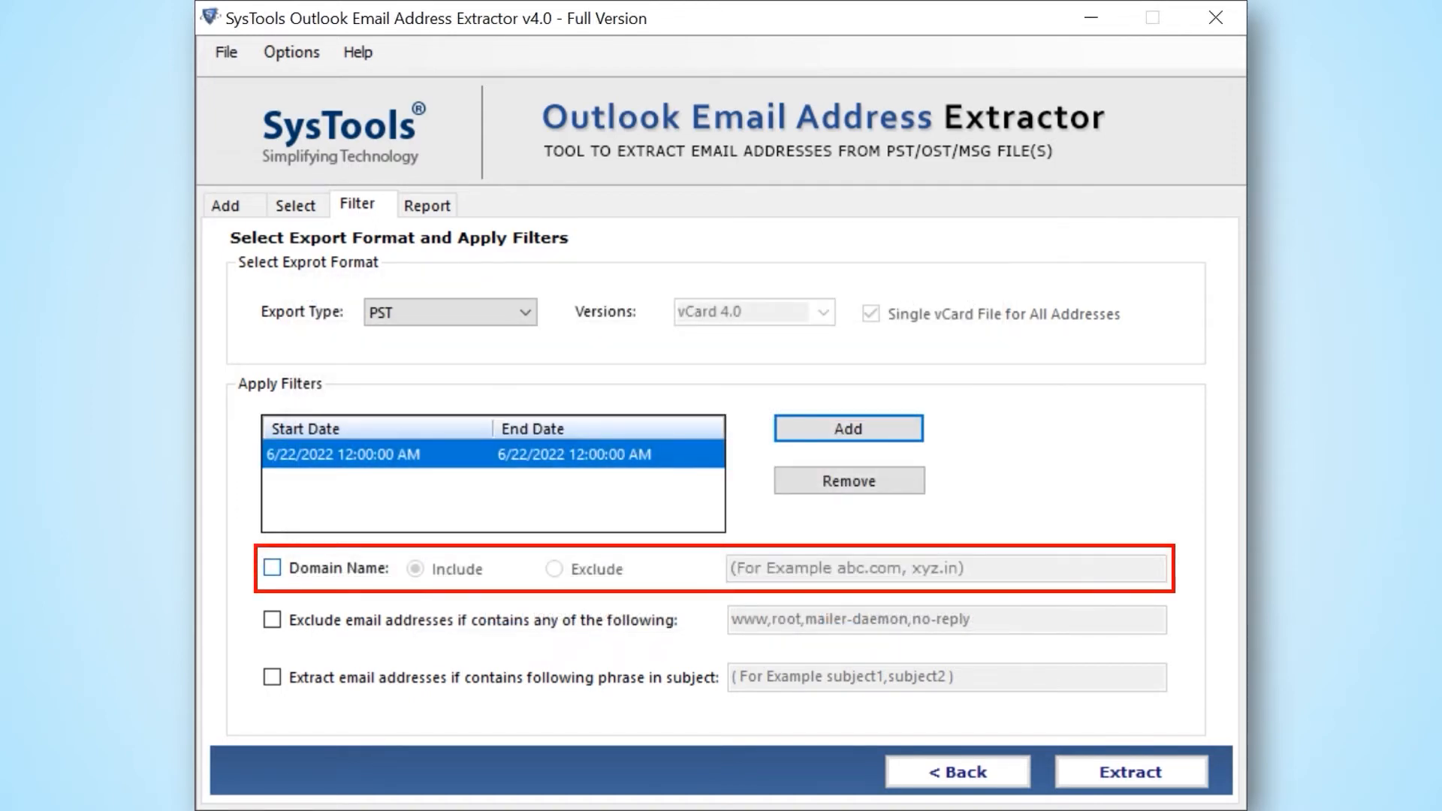
Include only domain systools.com, exclude www/root/mailer-daemon/no-reply addresses, and require subject1.
click(271, 568)
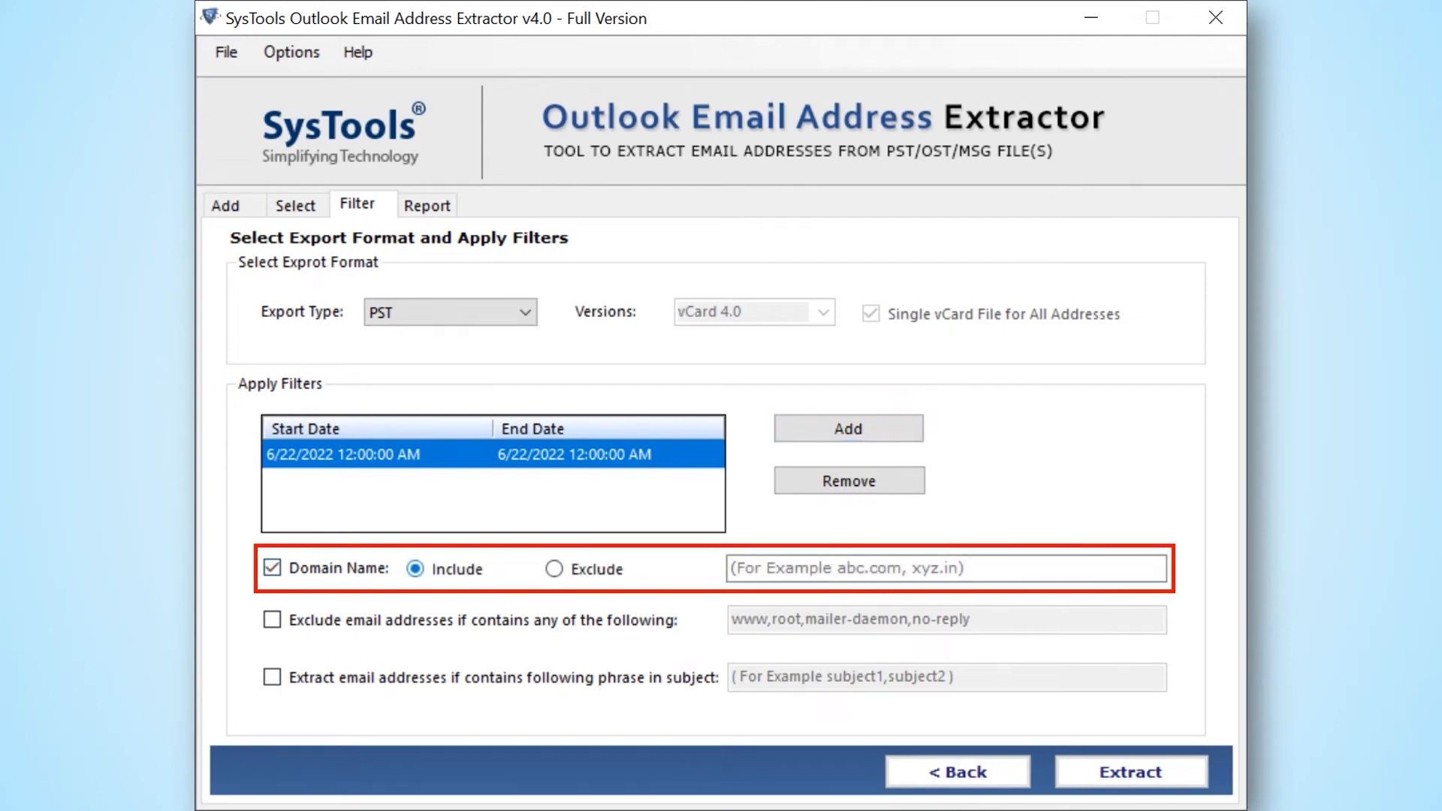
text(systools.com)
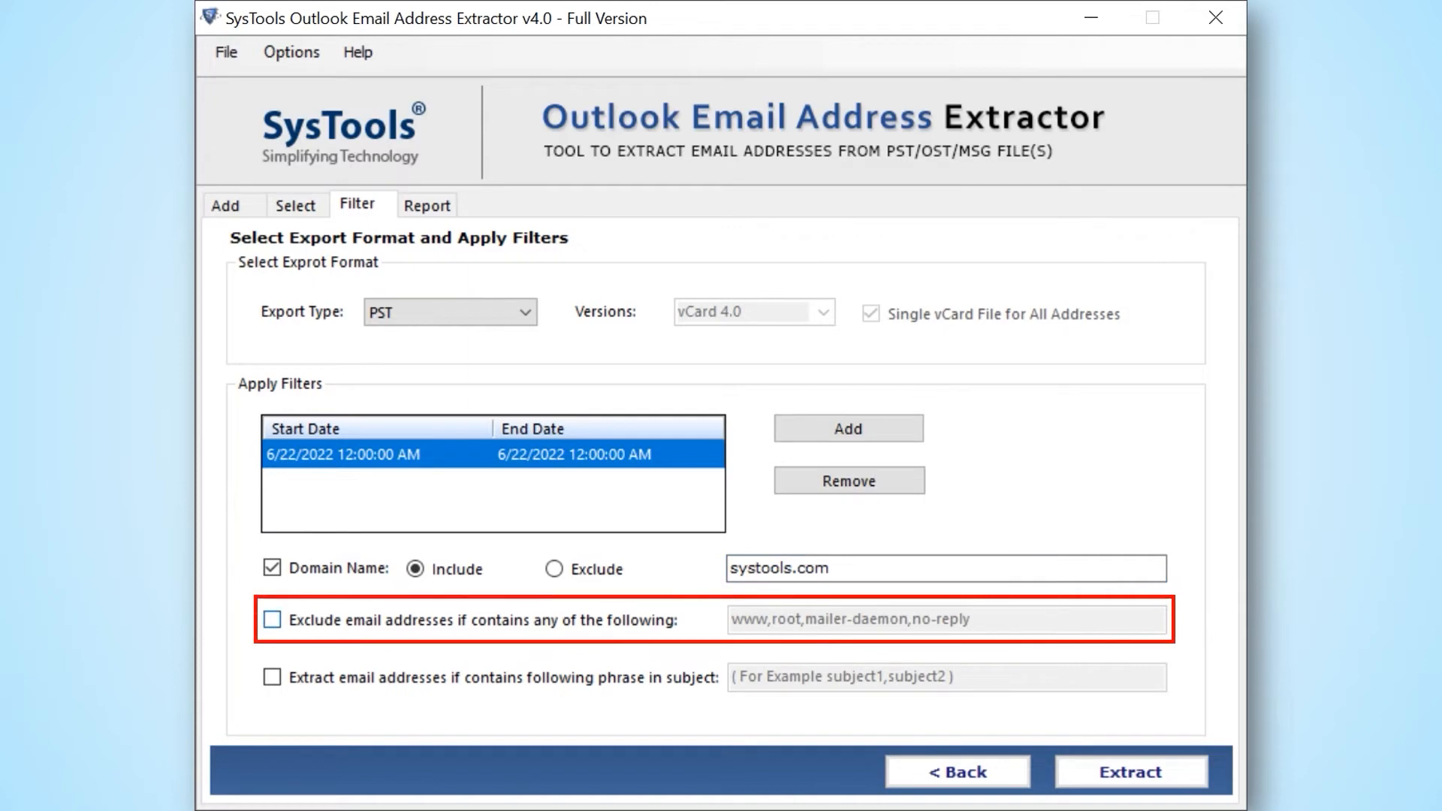
click(272, 619)
text(subject1)
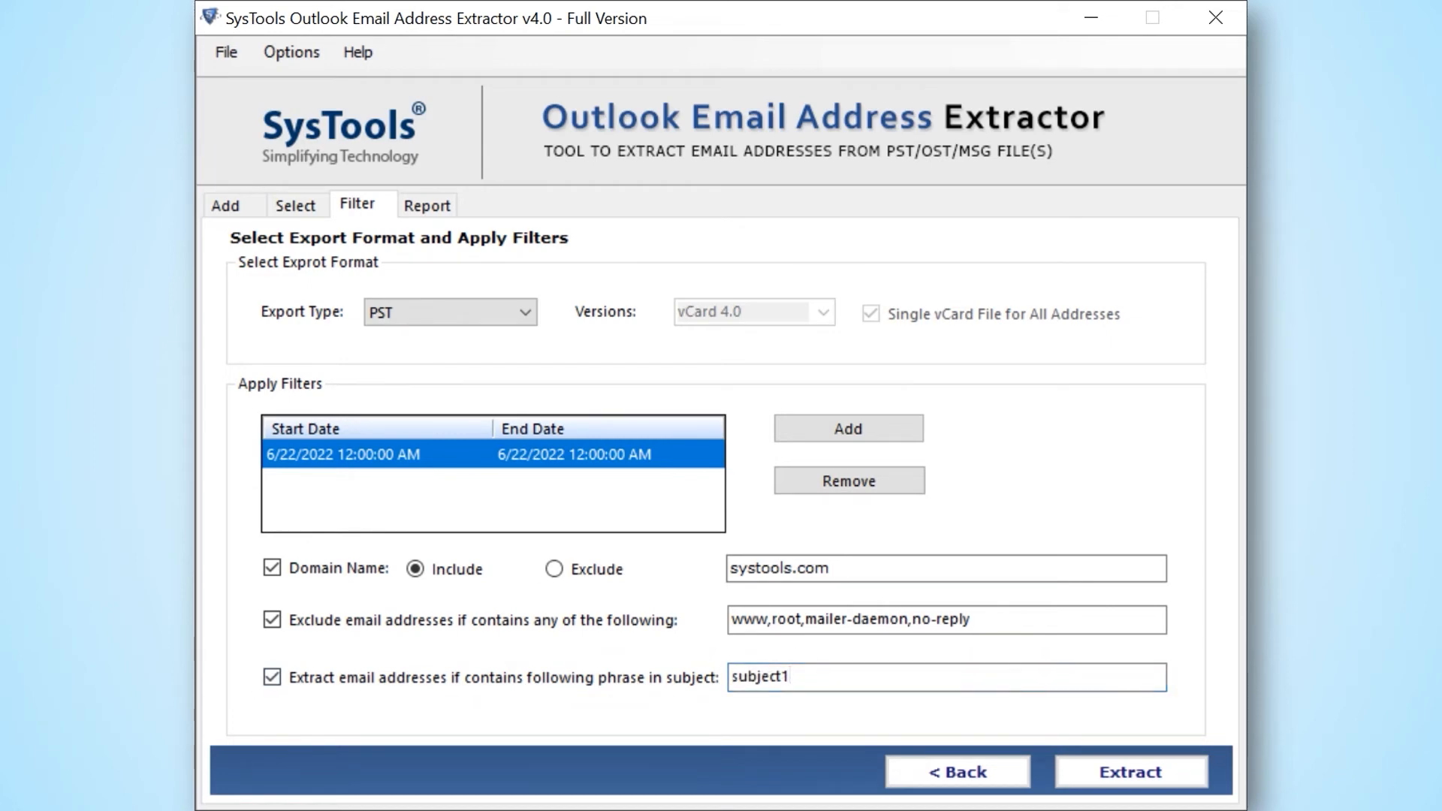
click(1130, 772)
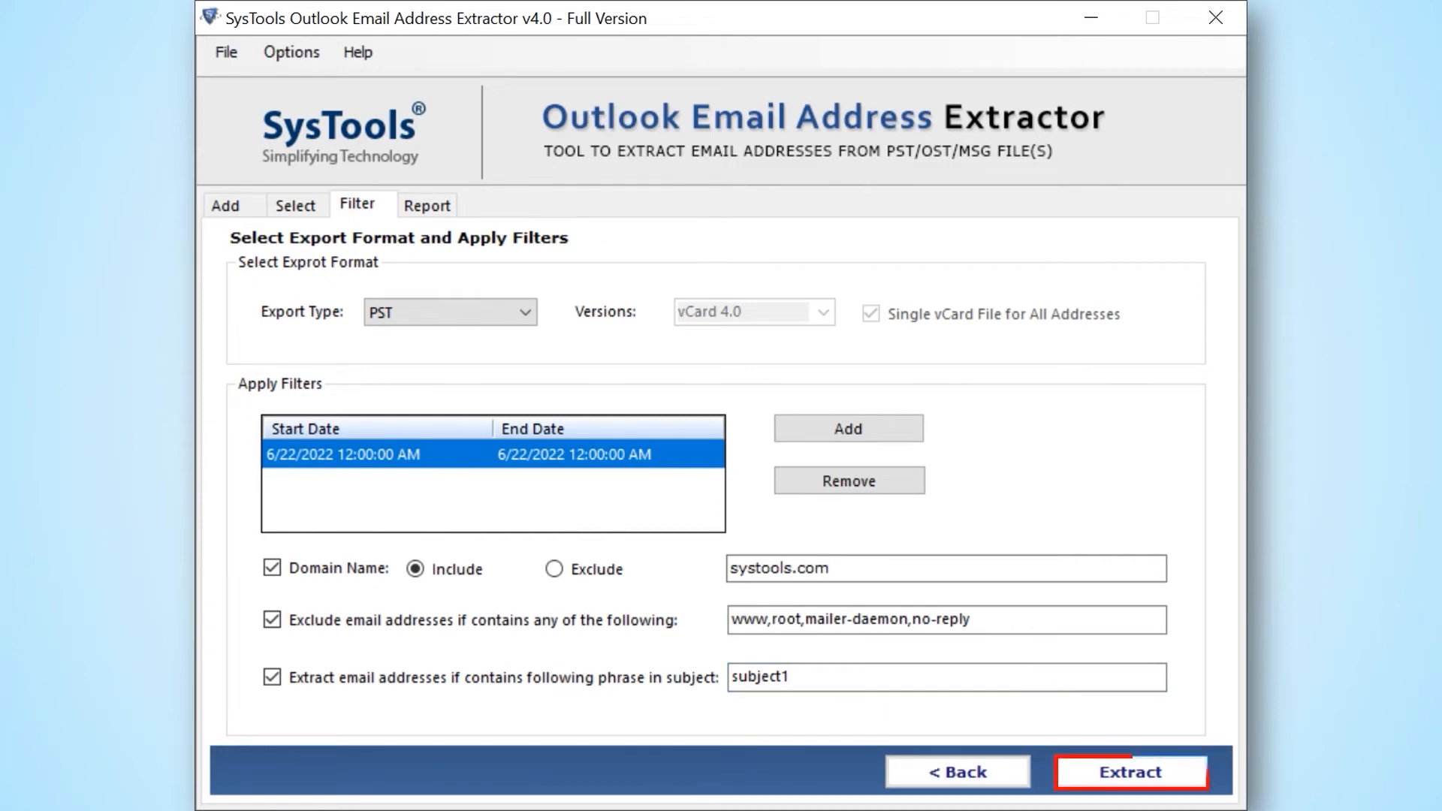
Extract addresses from both OST files and go to the destination folder.
click(1130, 772)
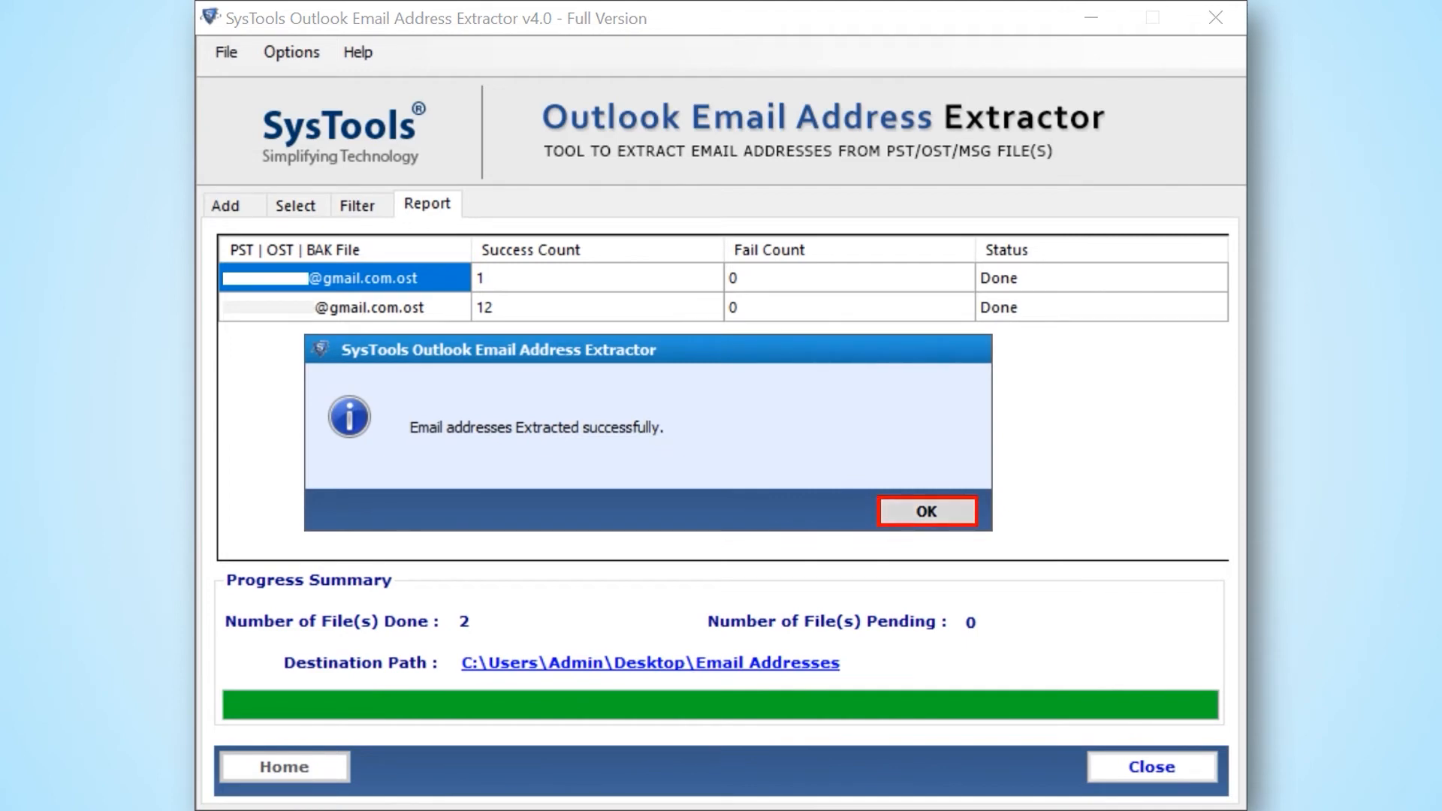
click(927, 511)
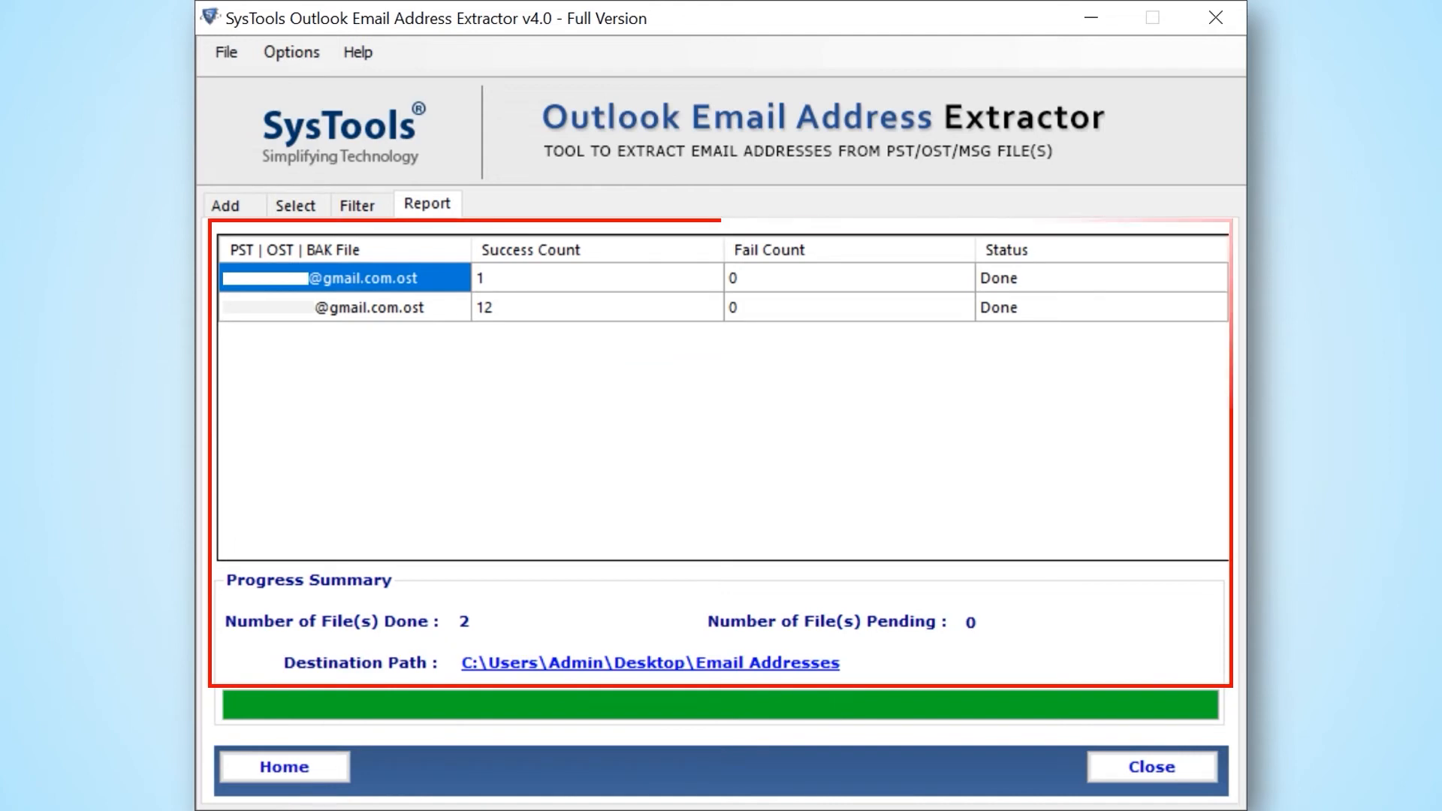
click(649, 662)
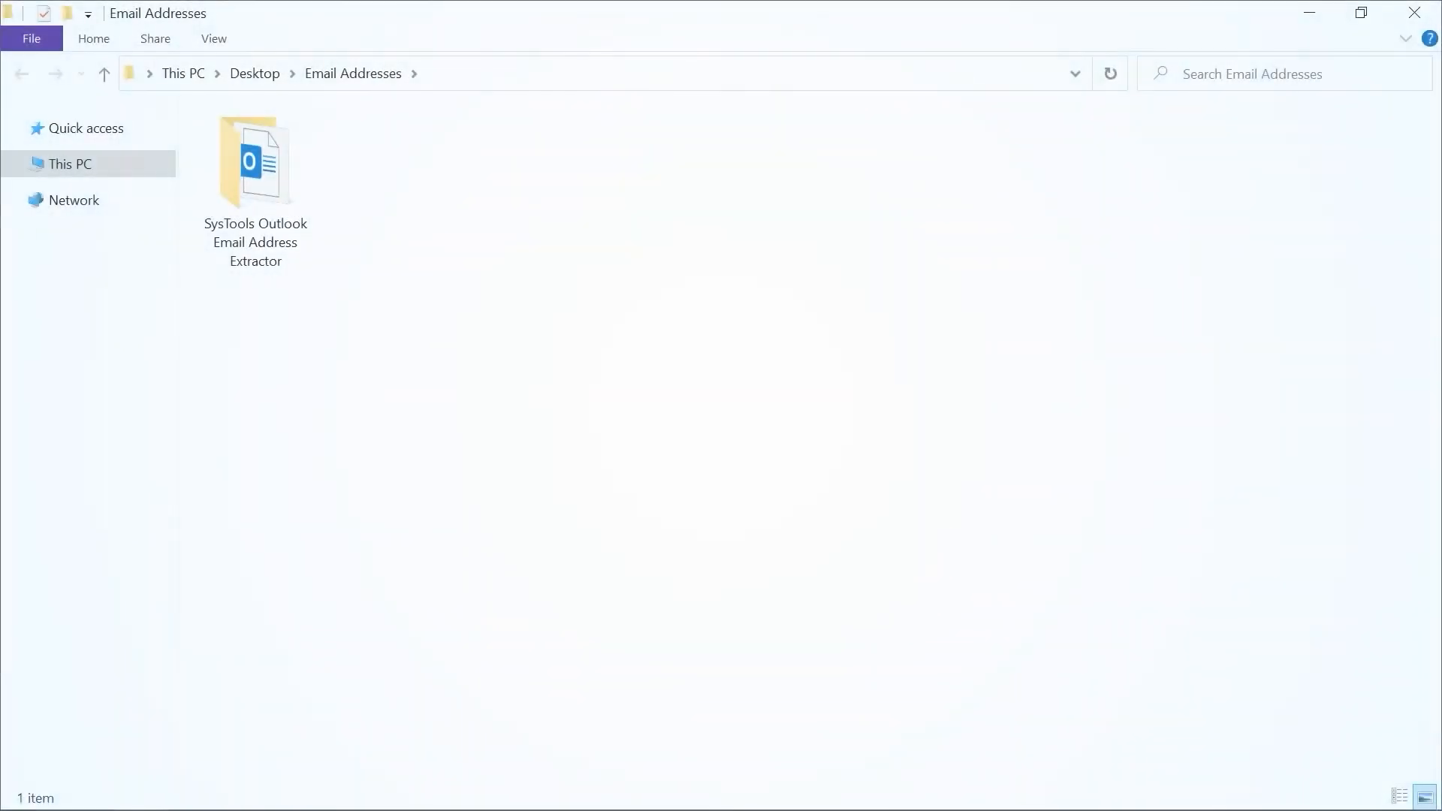
Browse into Export Report and view the user1 CSV report in Excel.
double_click(256, 164)
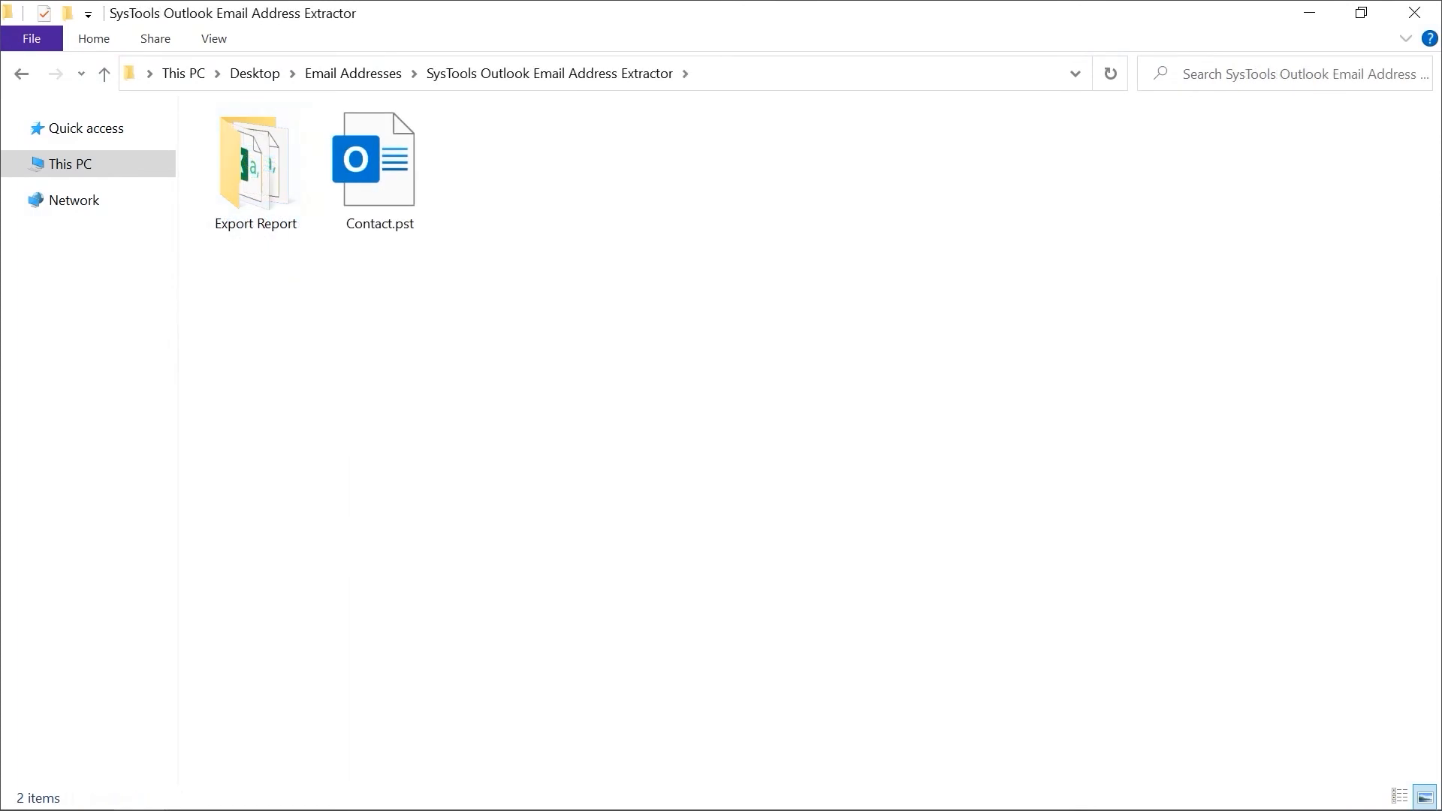
double_click(255, 158)
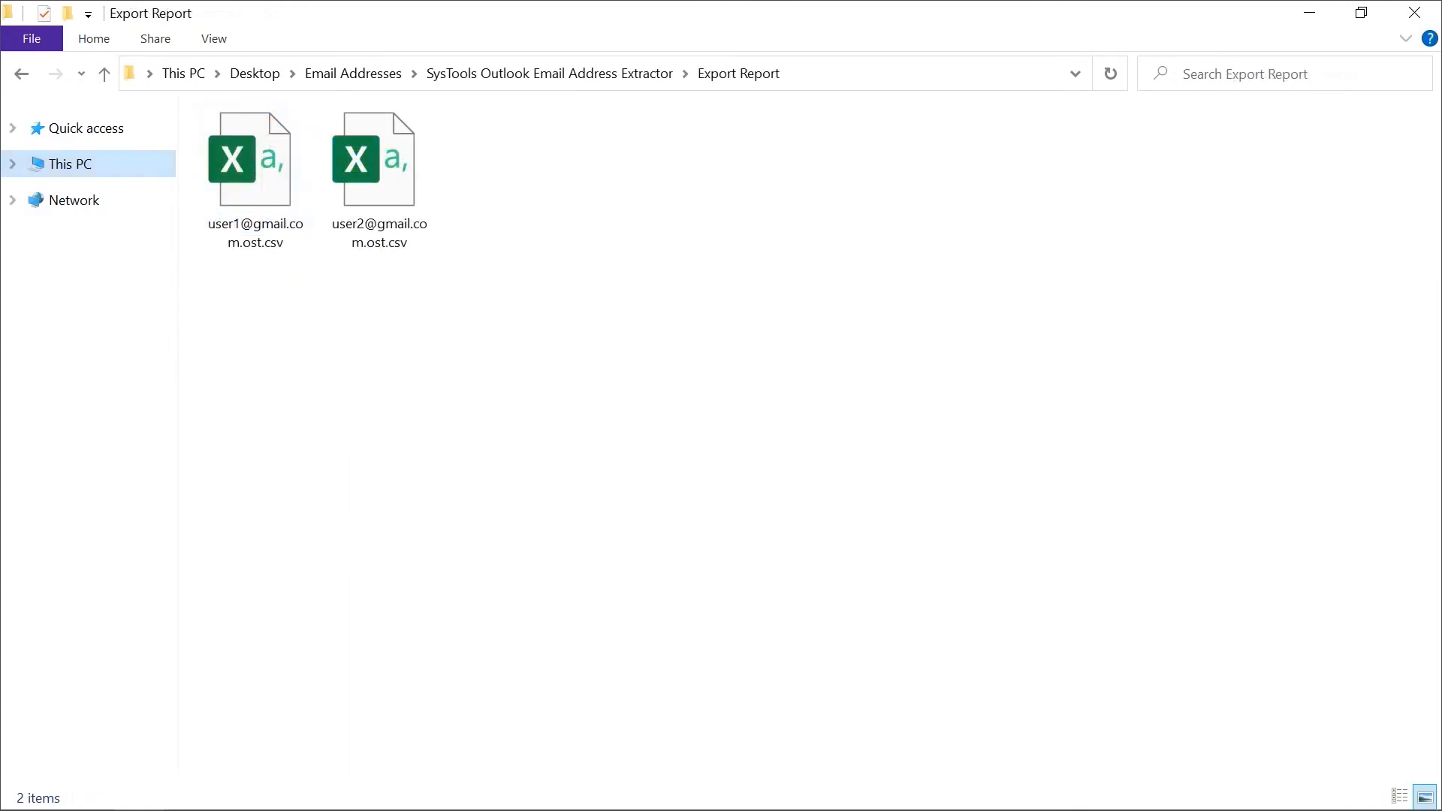
double_click(255, 158)
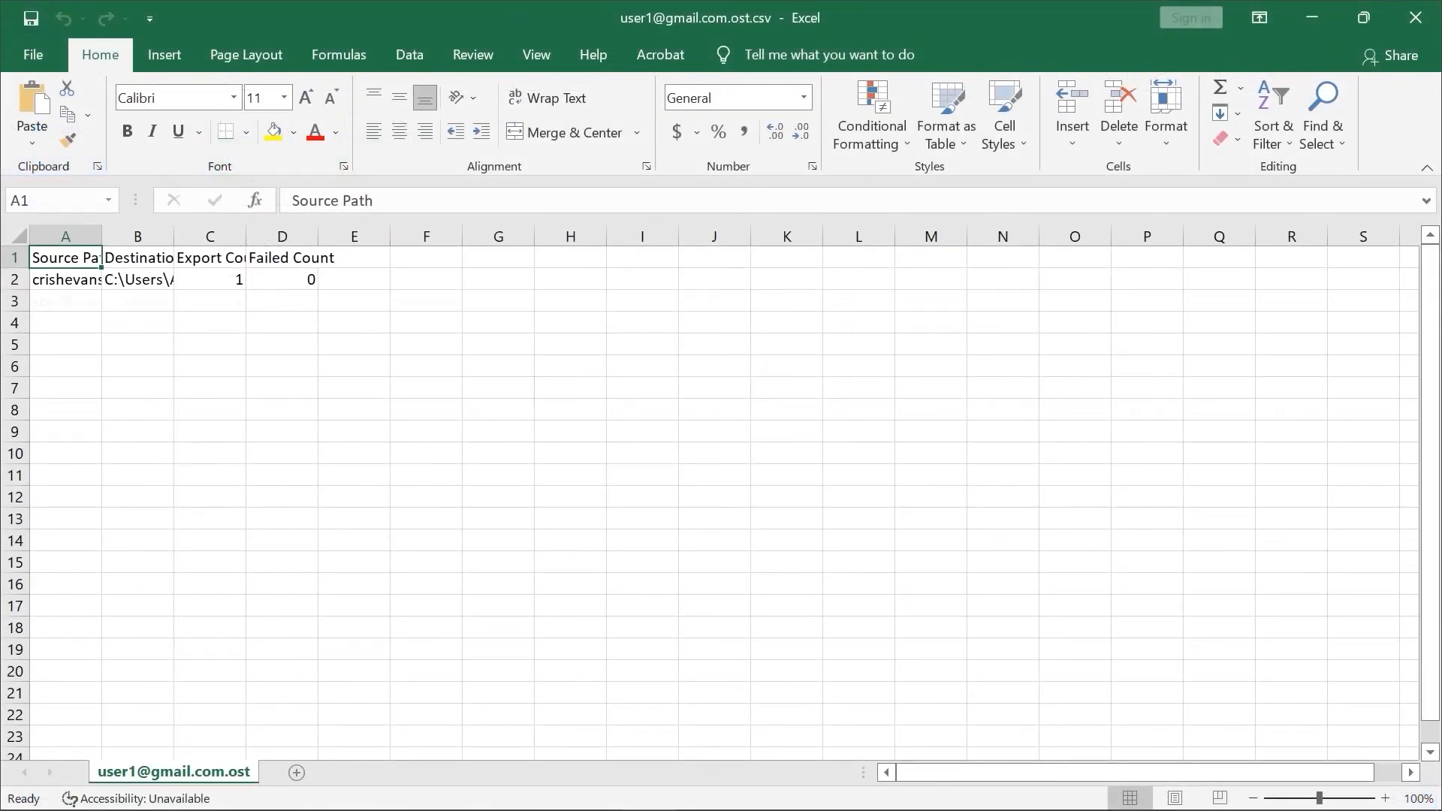